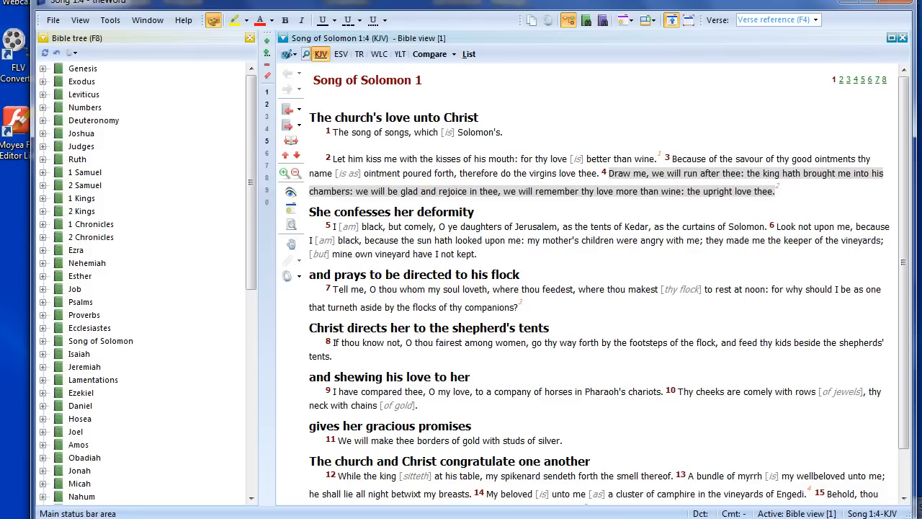
mouse_move(504, 54)
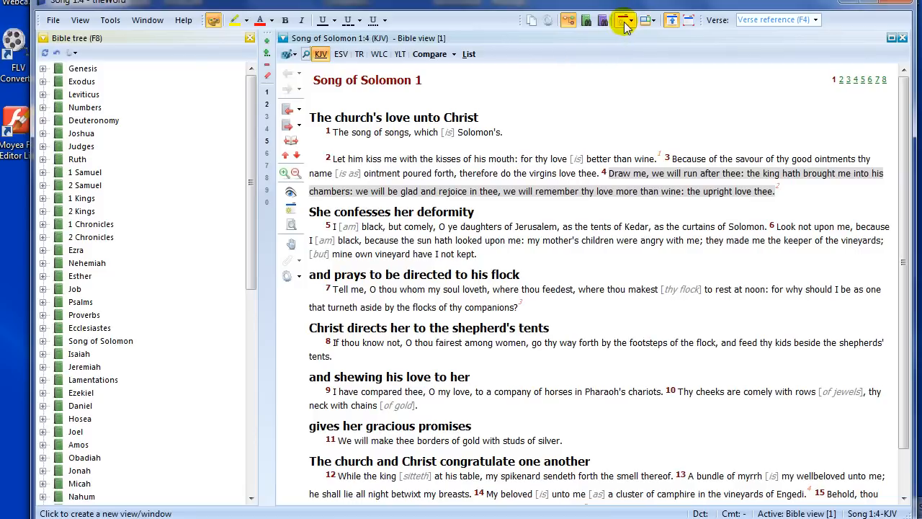
Show the toolbar's New view options to pick a new Bible search view.
left_click(624, 19)
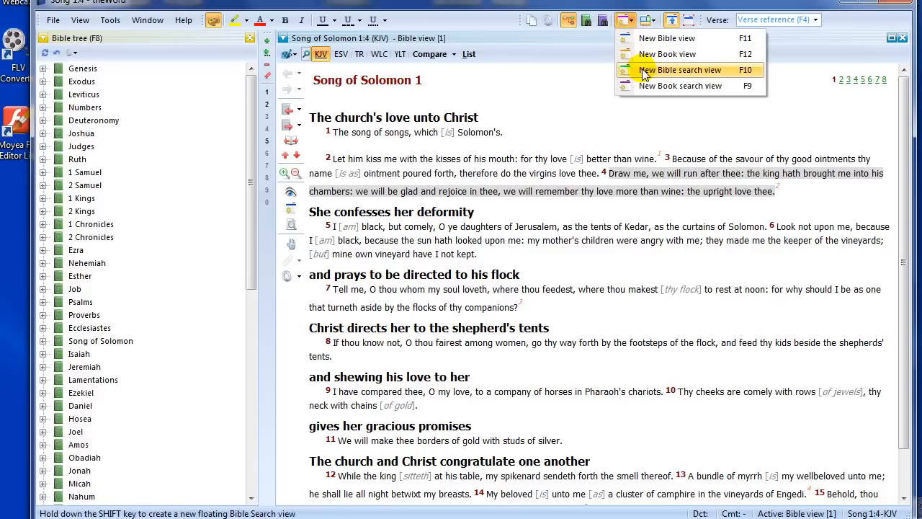
mouse_move(702, 75)
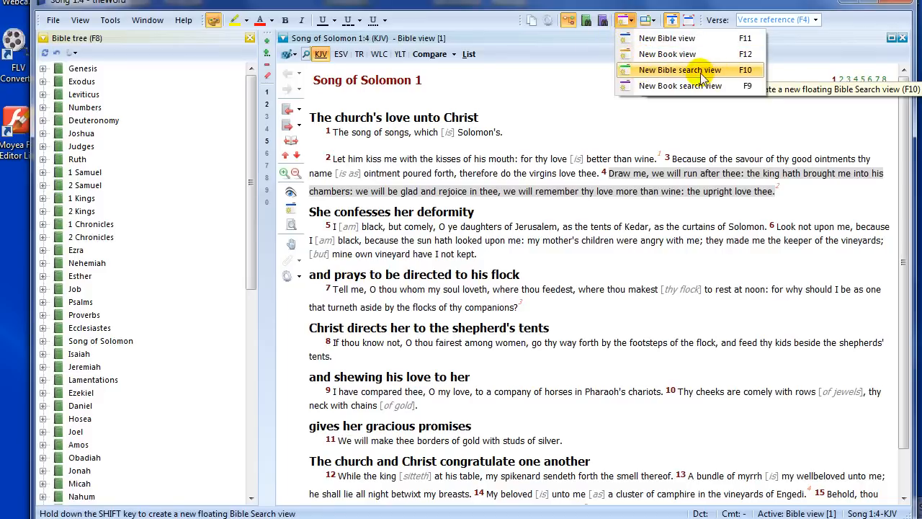
mouse_move(549, 59)
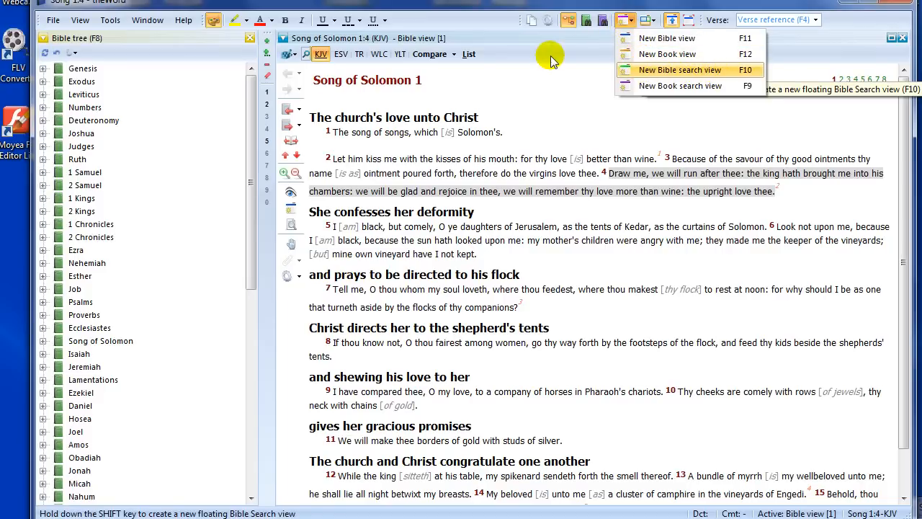
mouse_move(661, 86)
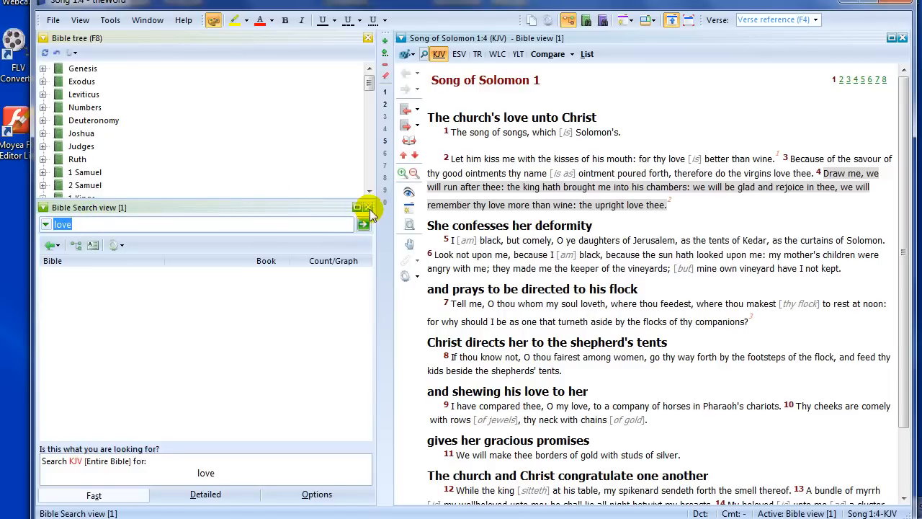
Create another Bible search view from the View and Window menus and start a search for love.
left_click(79, 19)
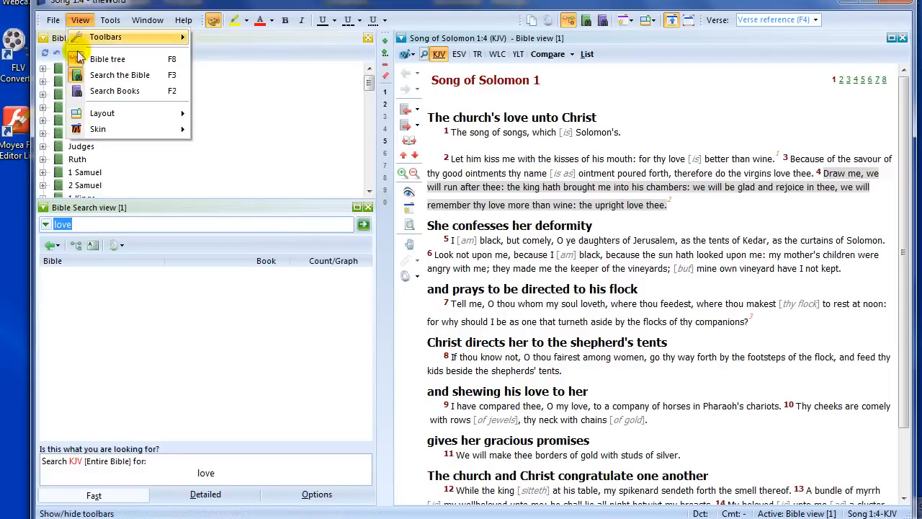
left_click(147, 19)
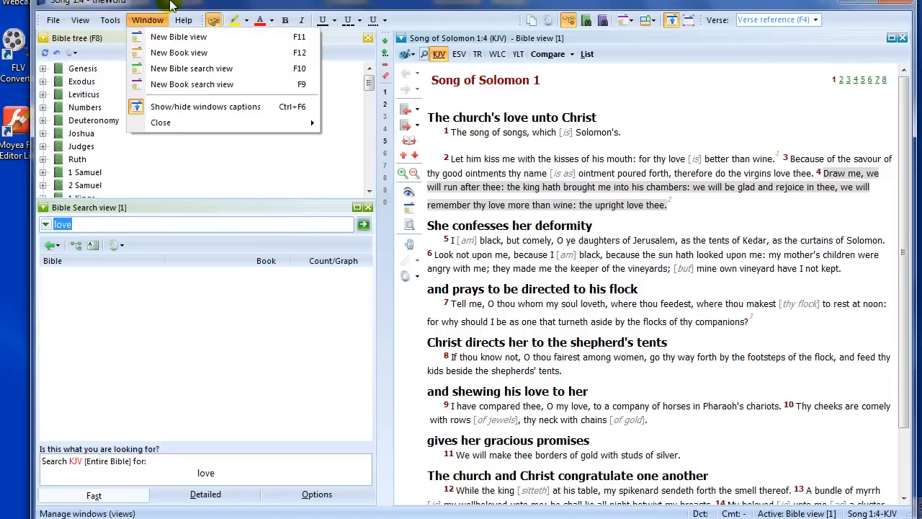
left_click(584, 19)
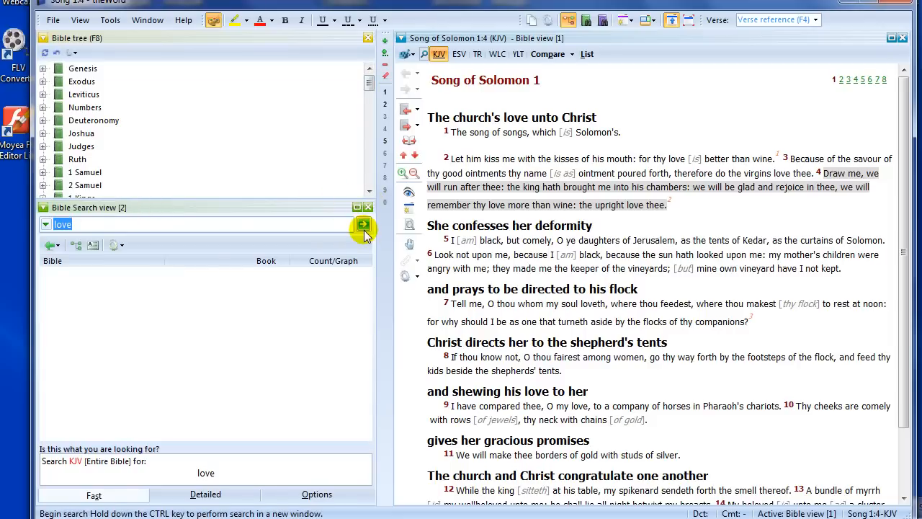
left_click(363, 224)
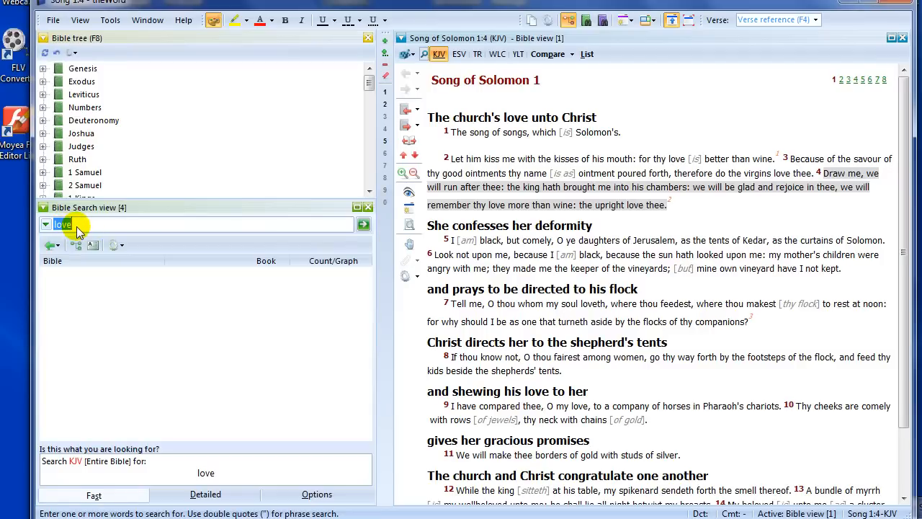
mouse_move(101, 232)
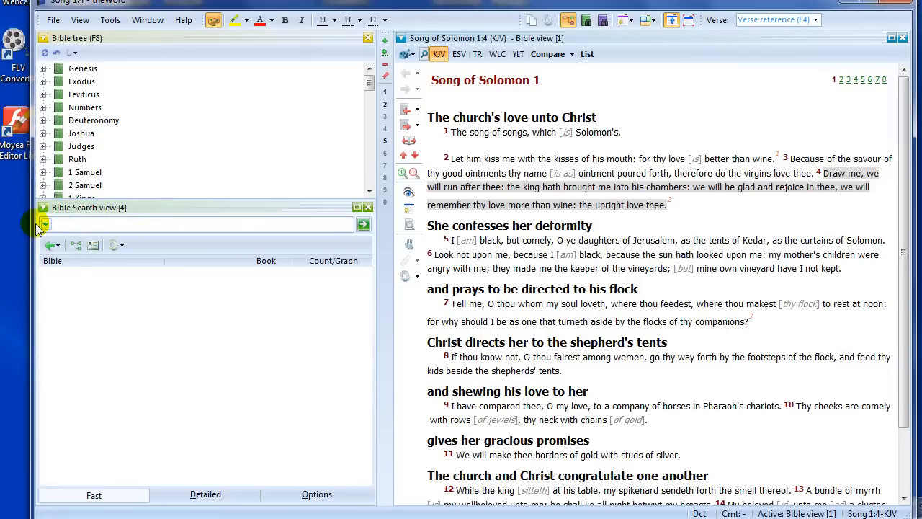
Enter 'love' as the search term and set the search view to Always floating.
type("love")
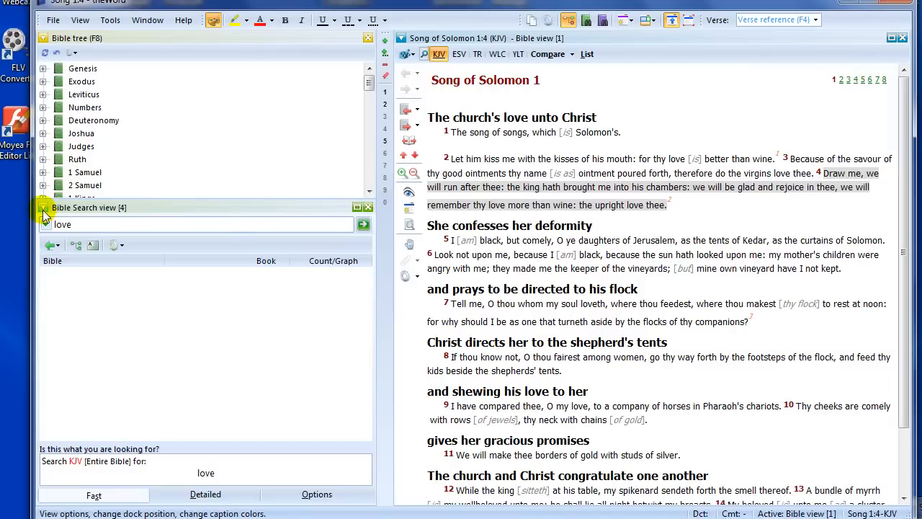
left_click(45, 208)
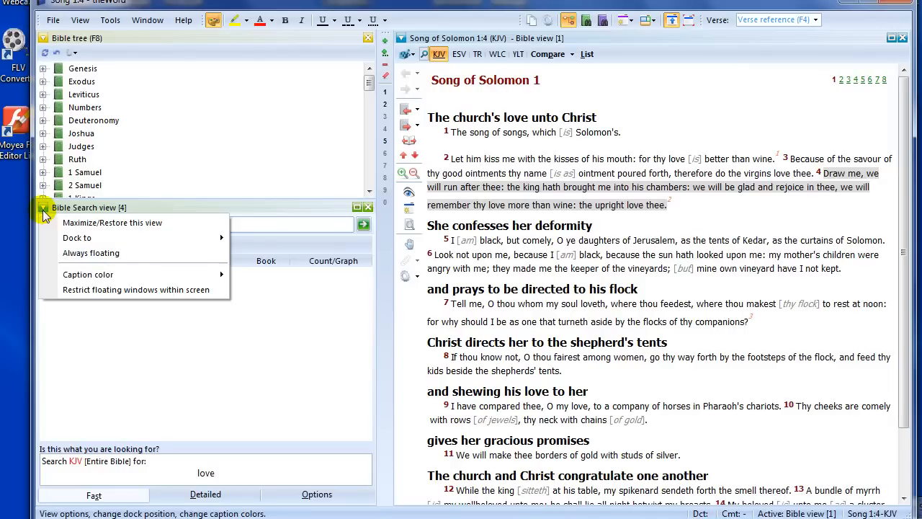
mouse_move(91, 253)
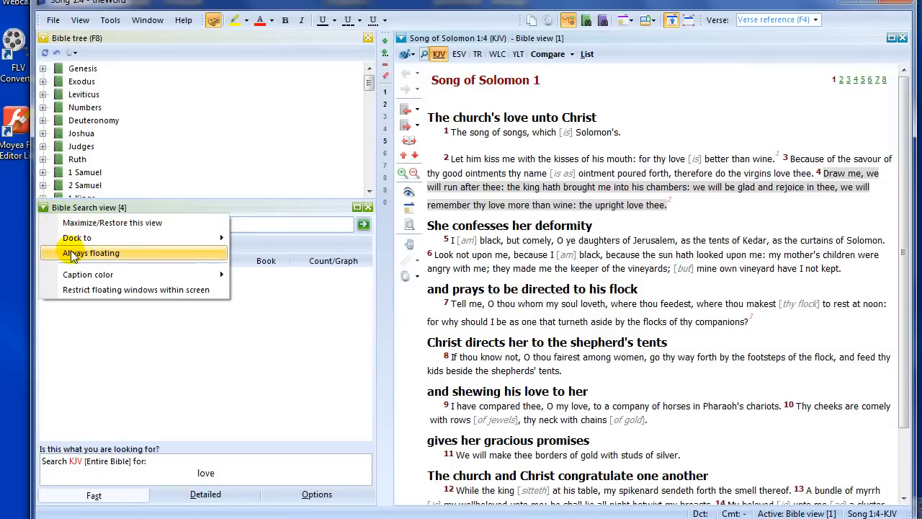
left_click(90, 252)
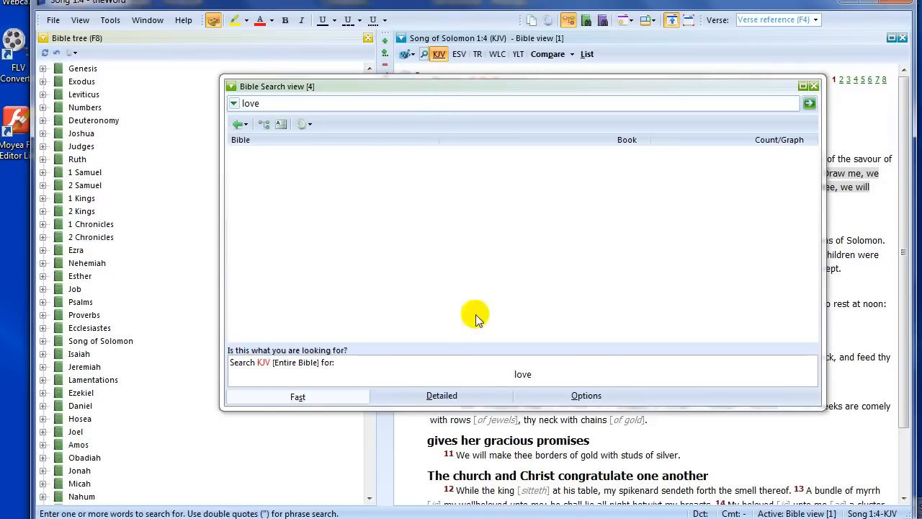
mouse_move(467, 407)
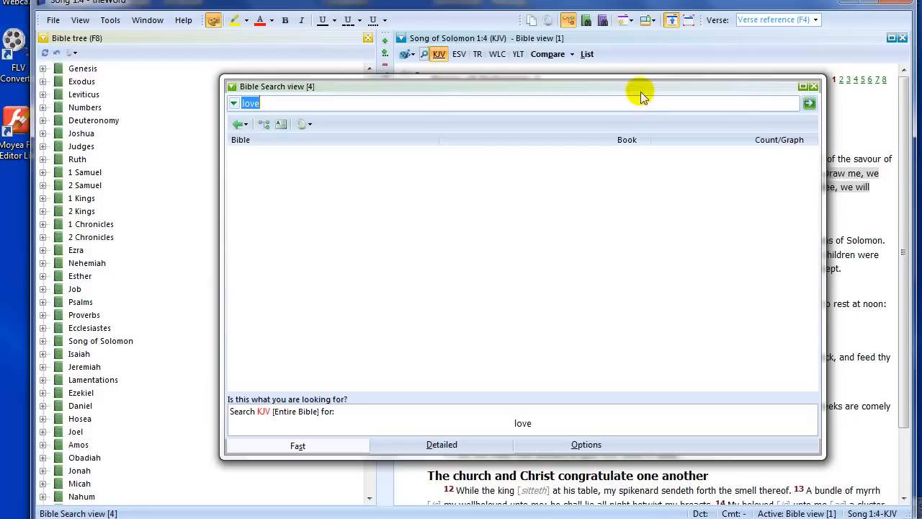
Reopen the floating search view's caption options menu to dock it back.
left_click(812, 86)
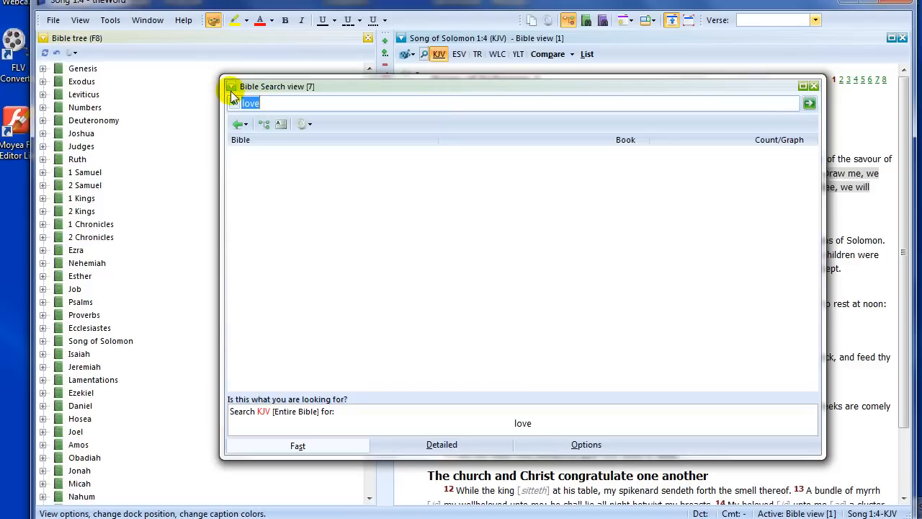
left_click(231, 86)
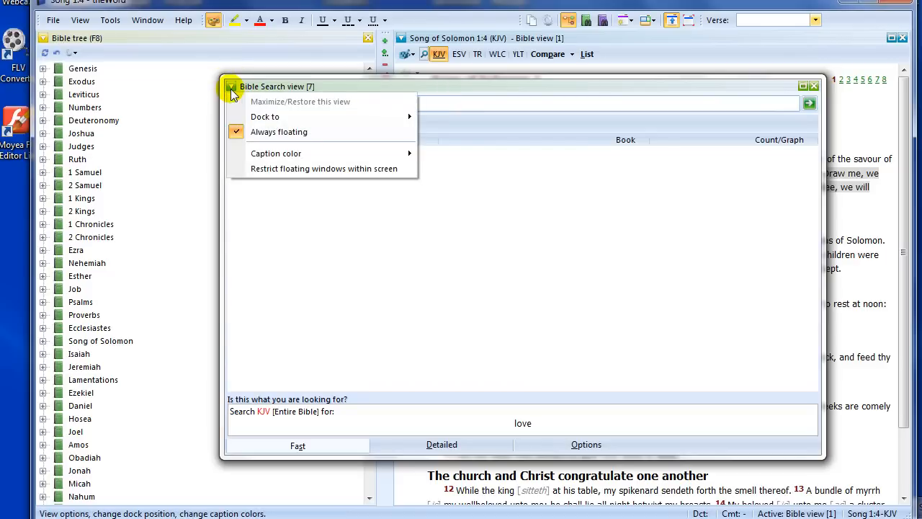
left_click(232, 87)
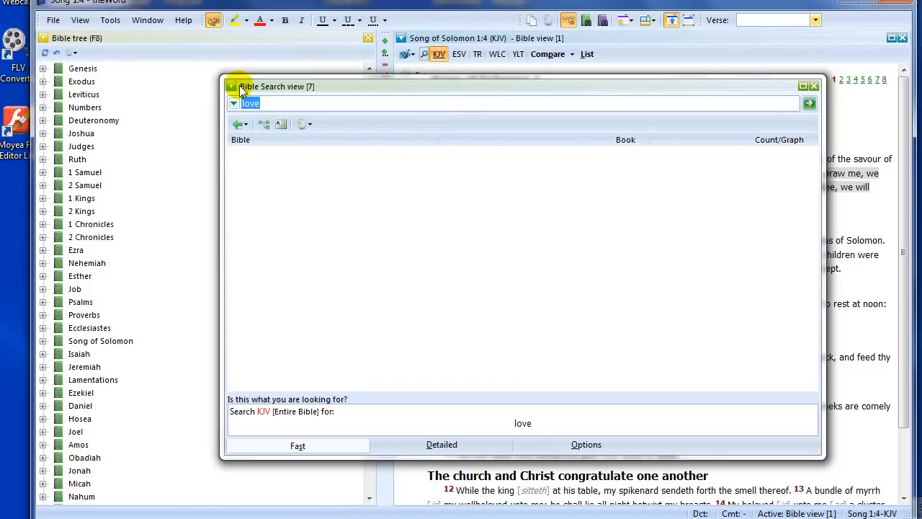
left_click(232, 87)
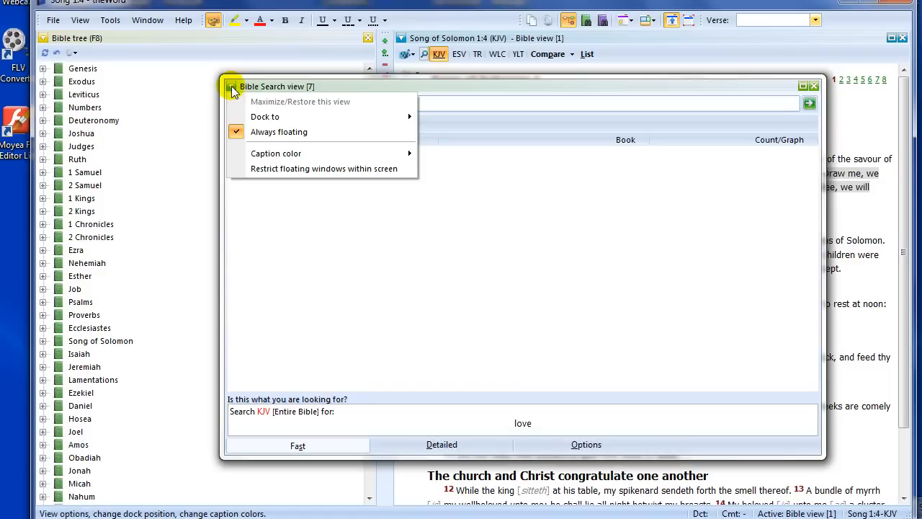
mouse_move(264, 116)
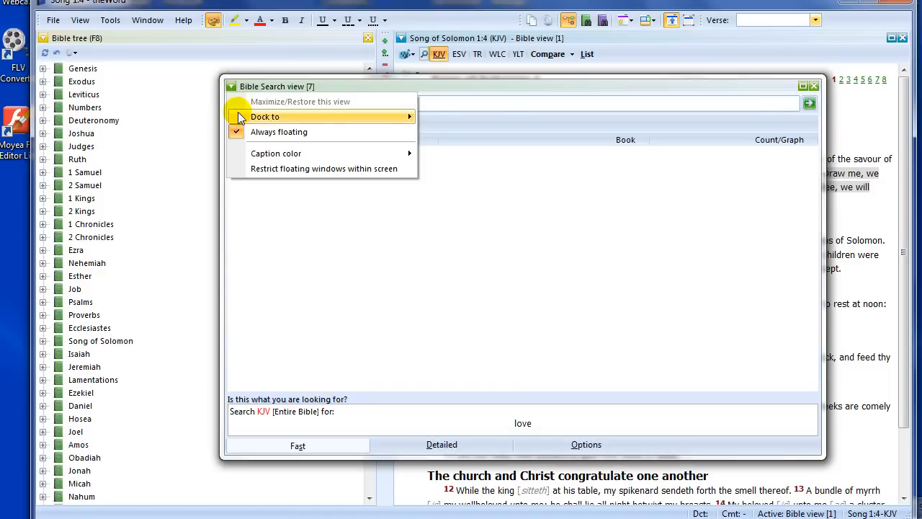
mouse_move(279, 131)
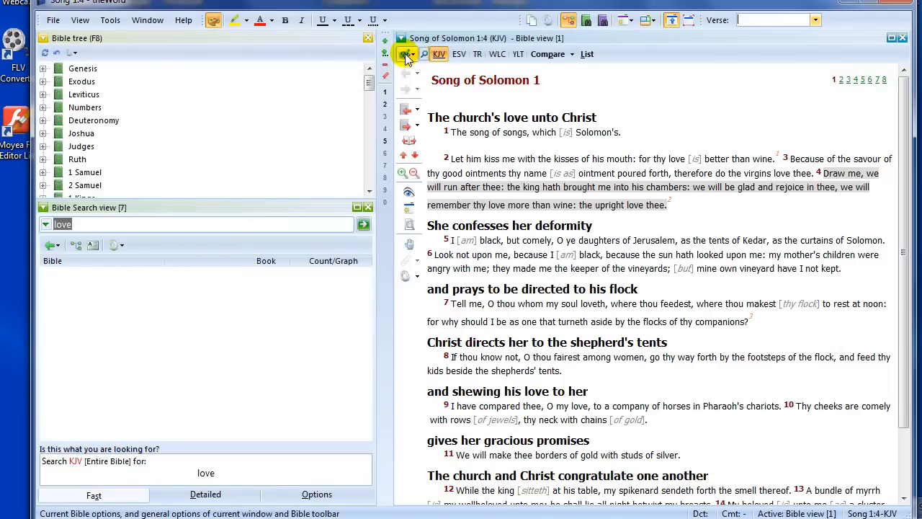
left_click(407, 54)
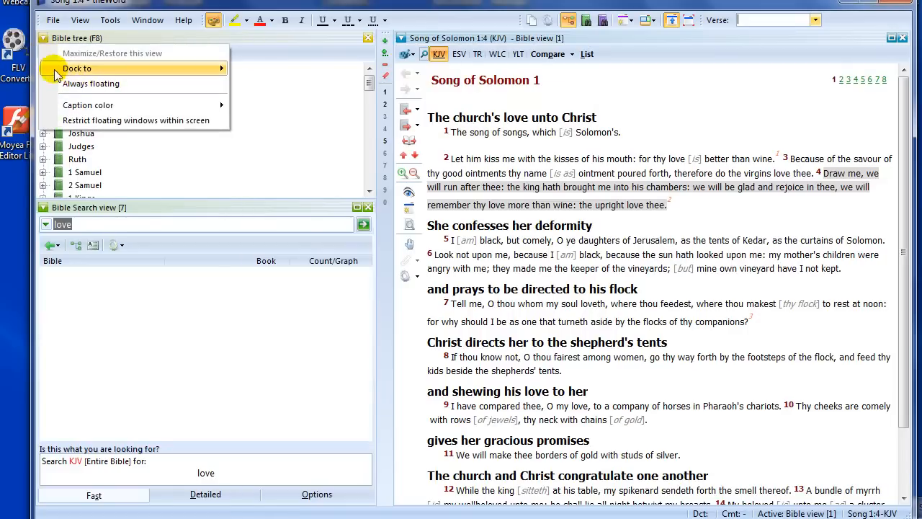
left_click(77, 67)
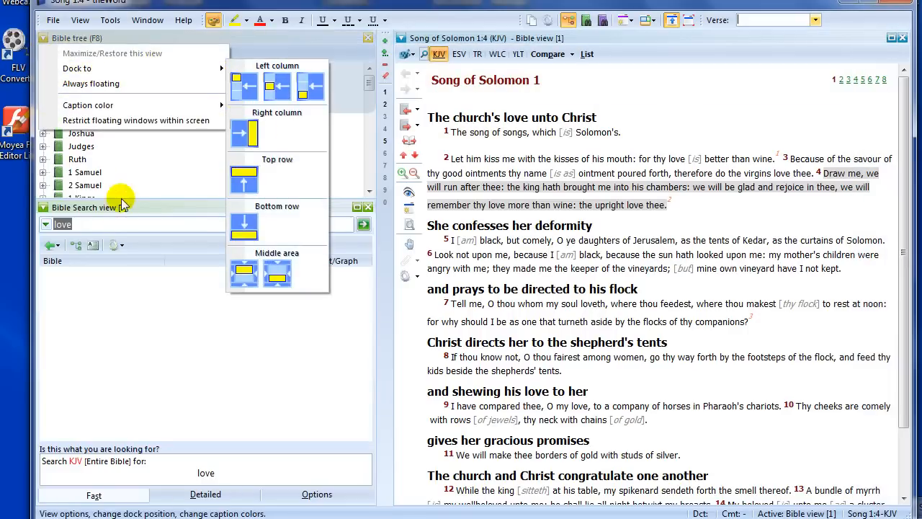
left_click(123, 200)
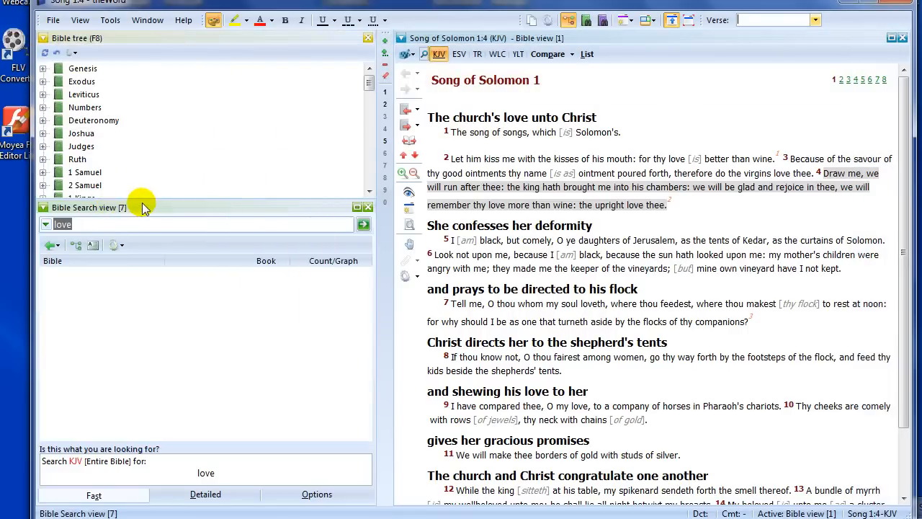
mouse_move(141, 233)
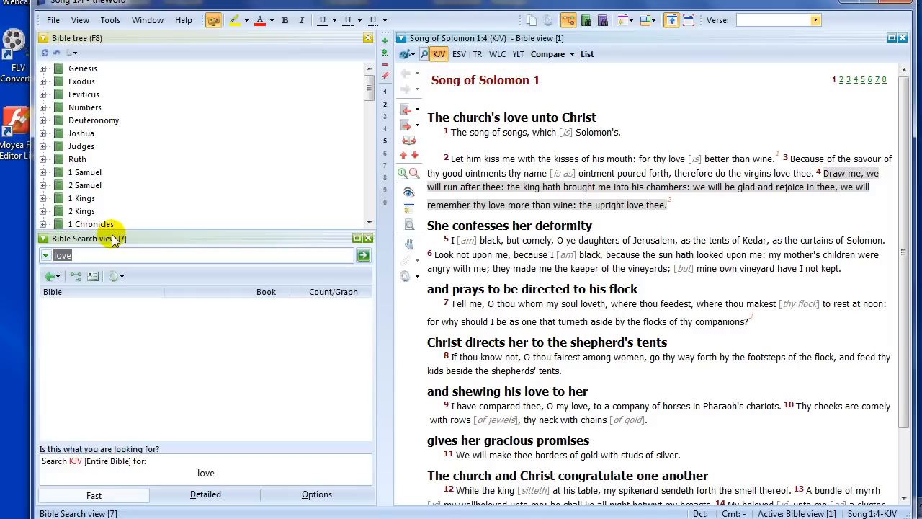
mouse_move(133, 240)
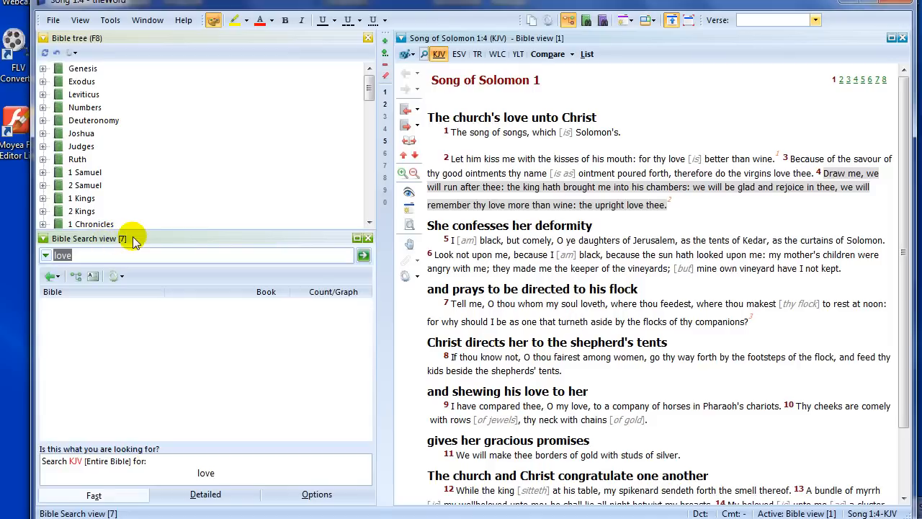
mouse_move(92, 248)
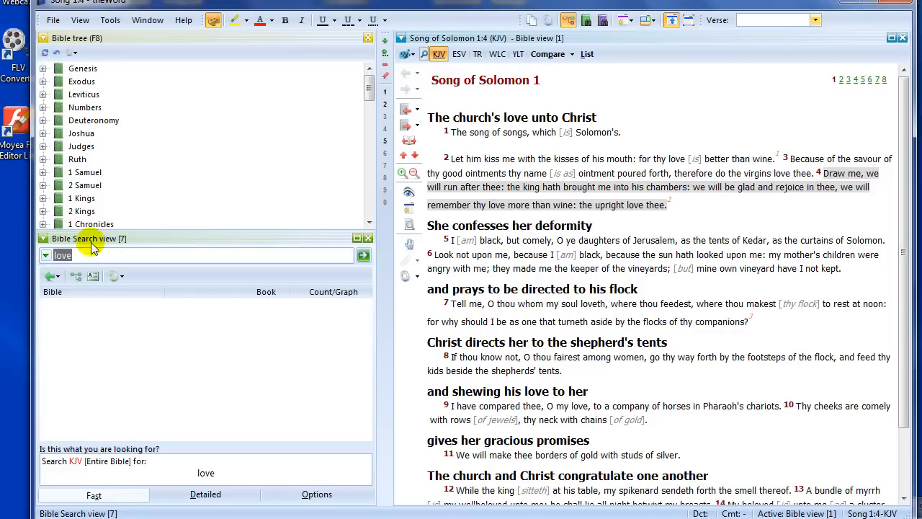
Run the KJV search for 'love' and scroll the 547 book-by-book matches toward the New Testament.
left_click(65, 255)
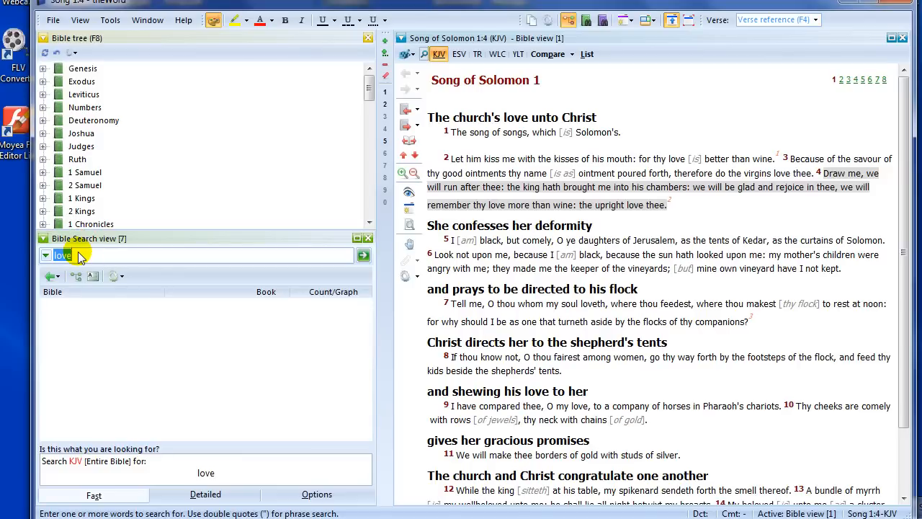
left_click(364, 255)
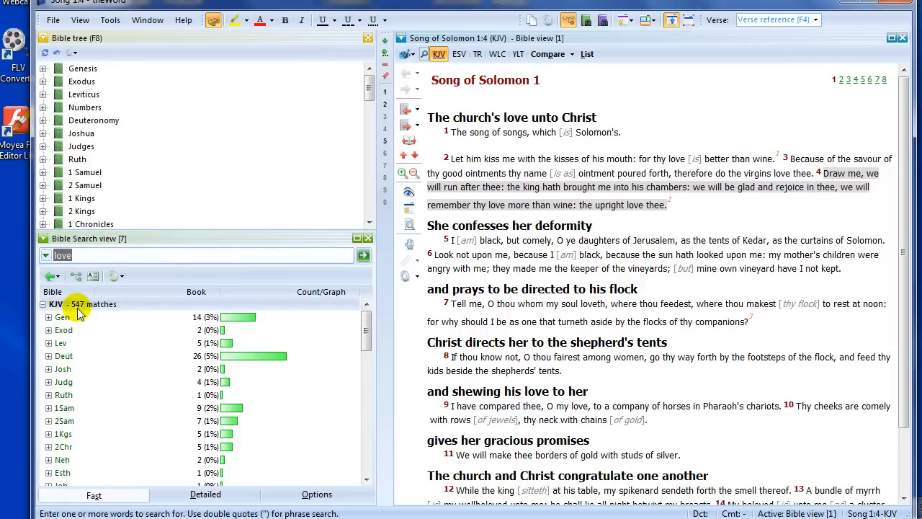
mouse_move(173, 245)
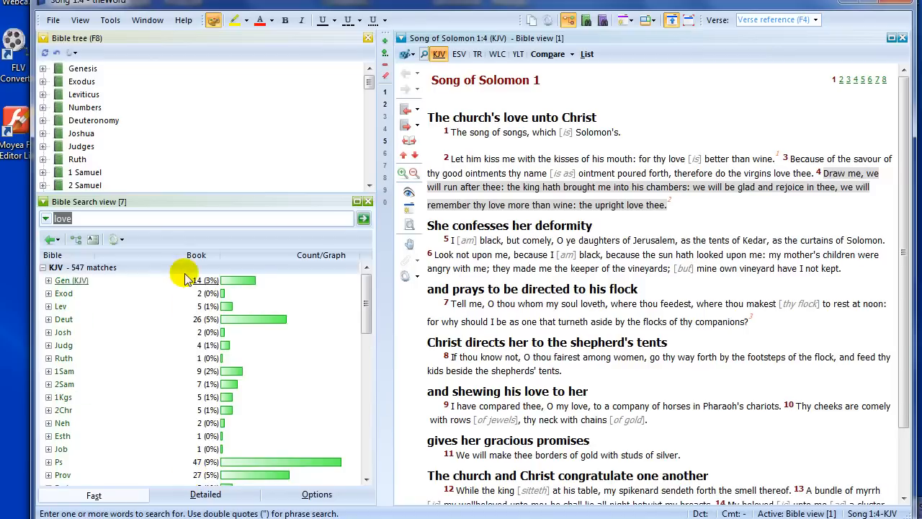
mouse_move(350, 281)
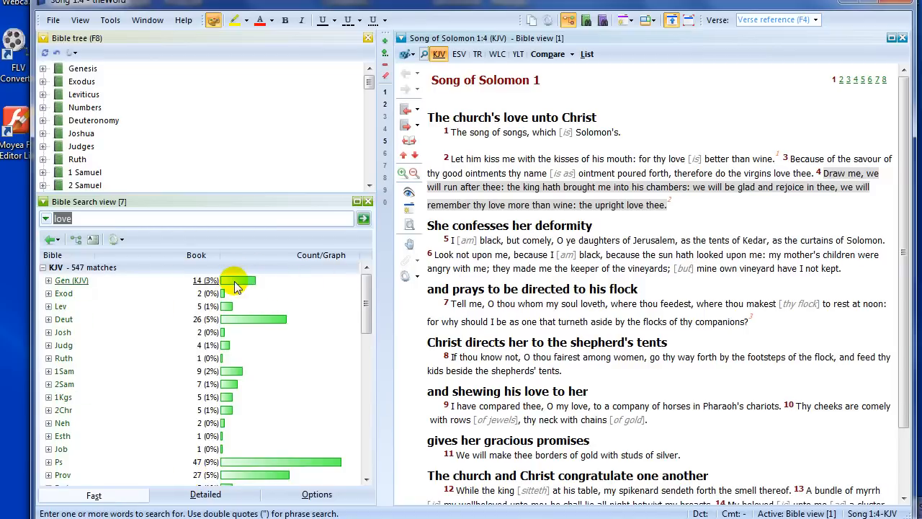
mouse_move(198, 288)
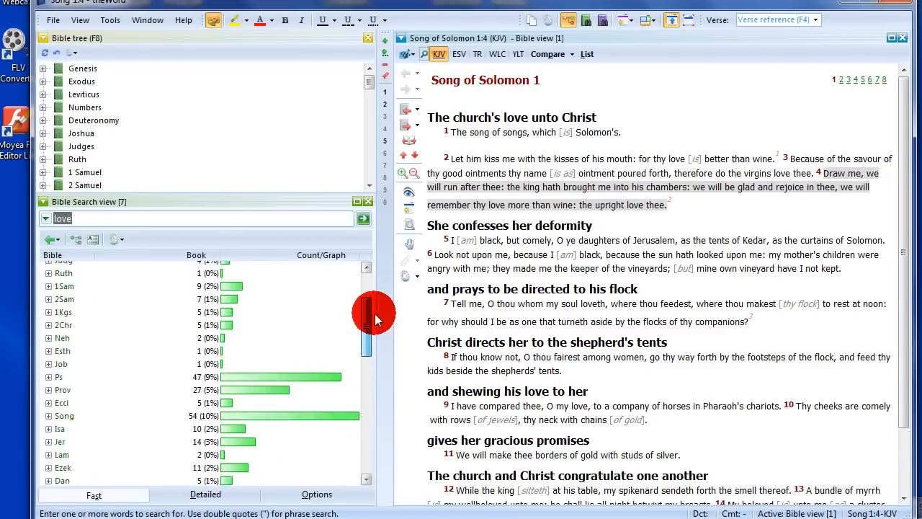
scroll("down", 3)
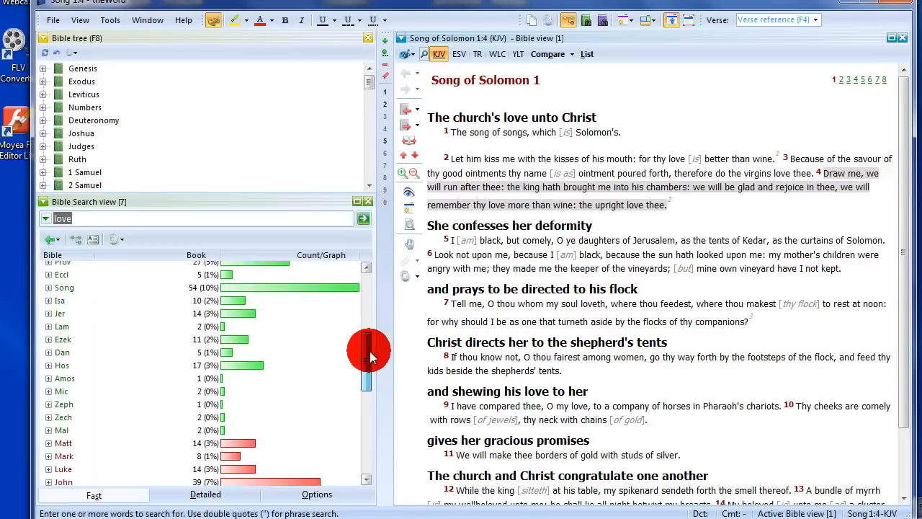
scroll("down", 3)
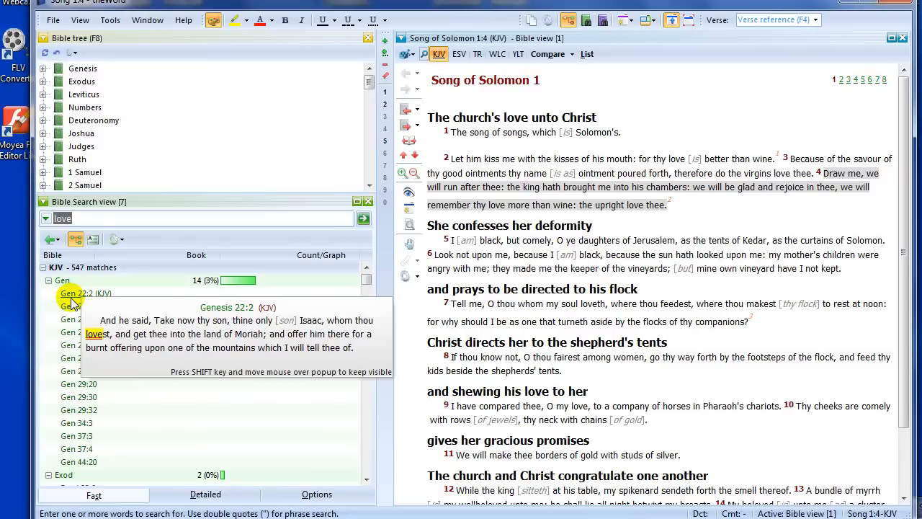
mouse_move(71, 306)
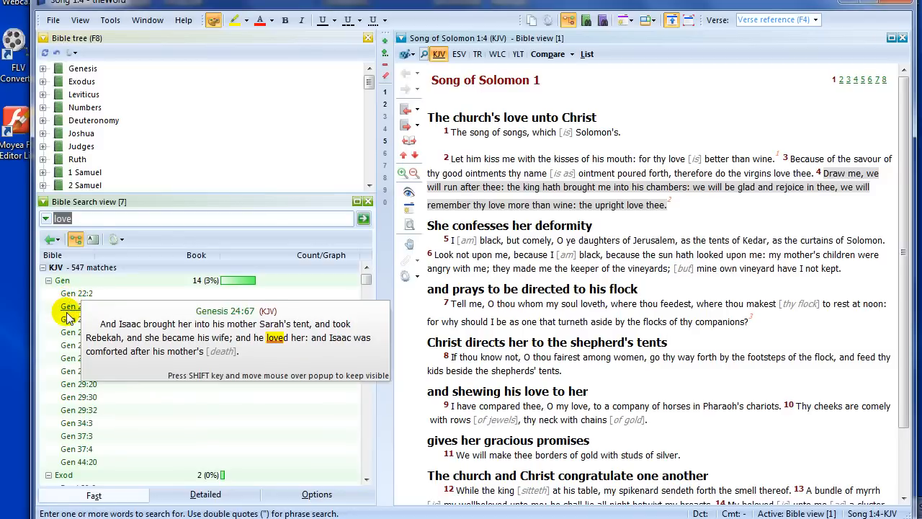
mouse_move(70, 293)
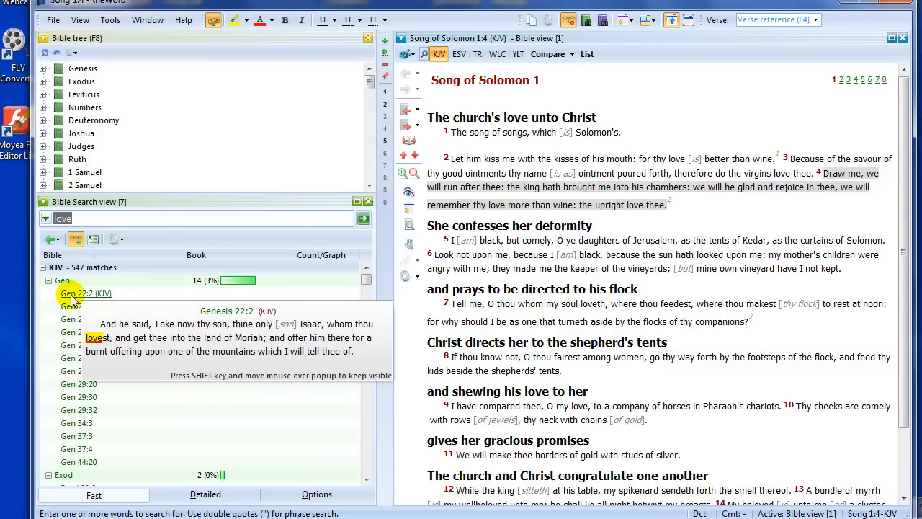
Open Genesis 22:2 from the results list, showing Genesis 22 with love highlighted.
left_click(85, 293)
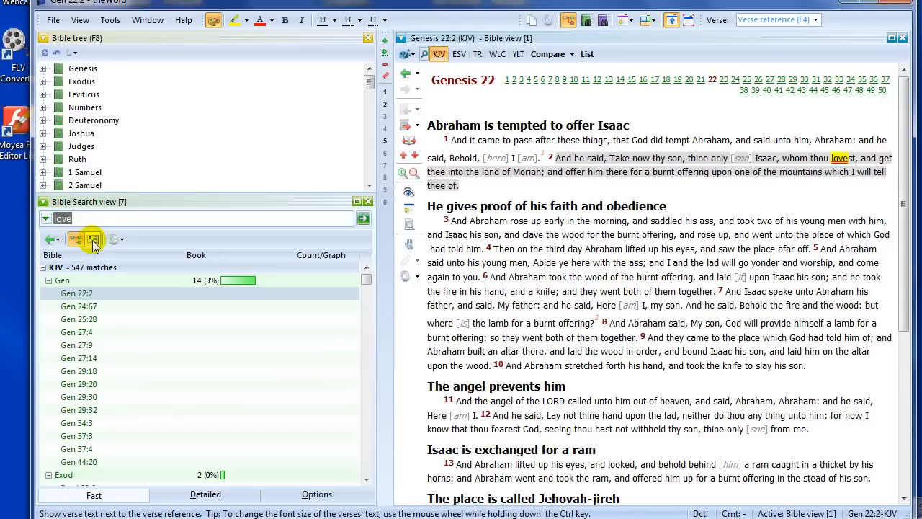
Turn on full verse text for each result and scroll through matches into Leviticus and Deuteronomy.
left_click(92, 238)
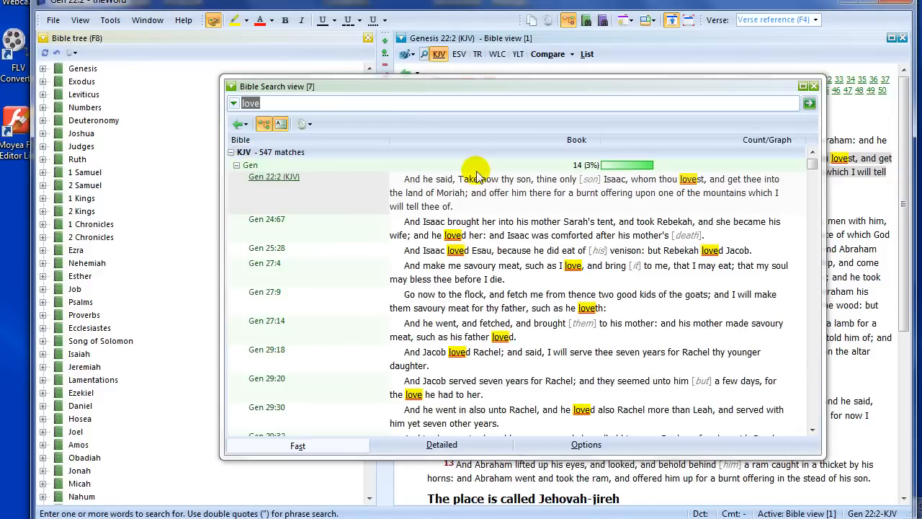
scroll("down", 3)
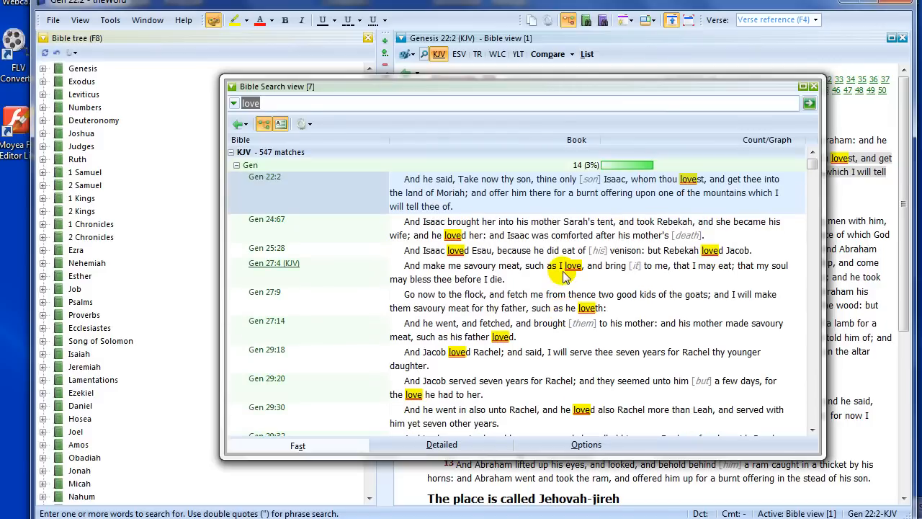
scroll("down", 3)
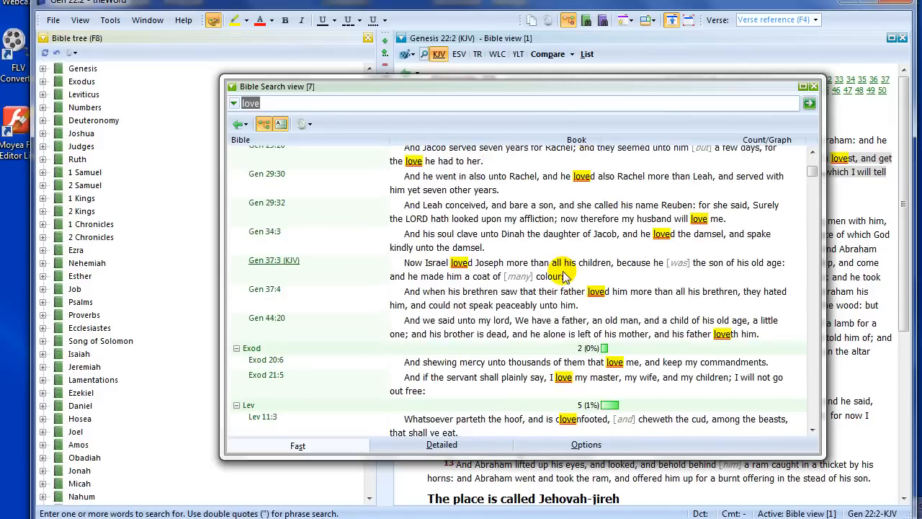
scroll("down", 3)
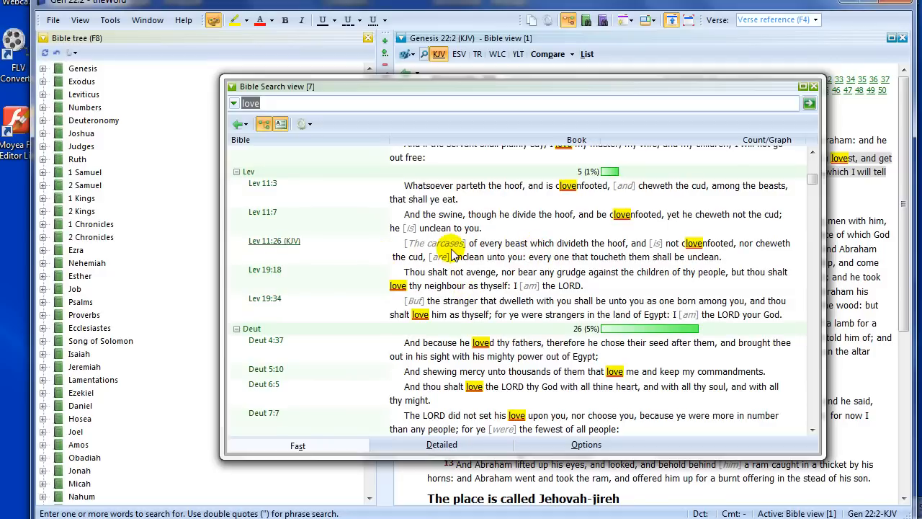
mouse_move(615, 257)
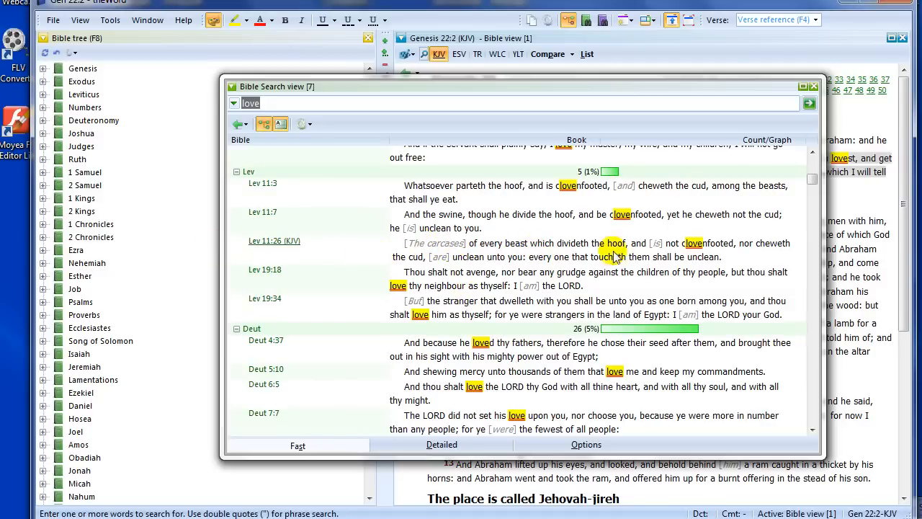
mouse_move(728, 250)
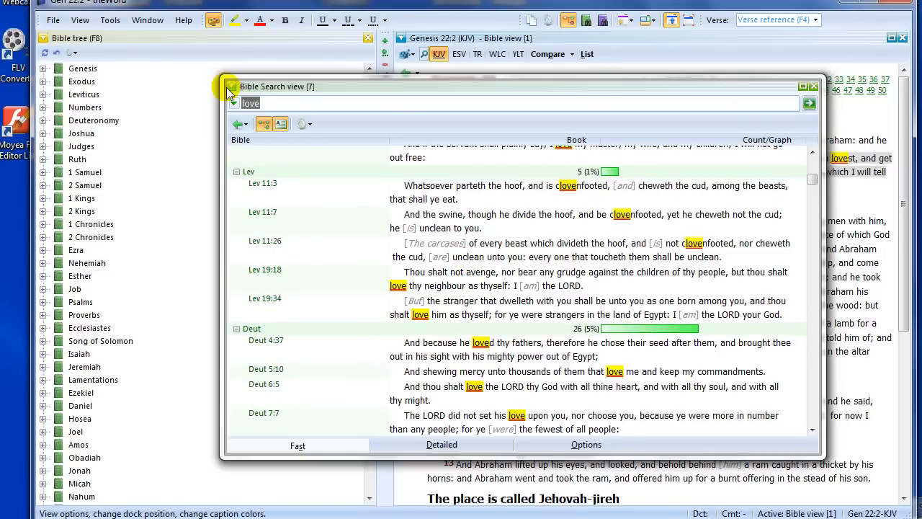
Dock the Bible Search view on the left from its caption menu.
left_click(231, 87)
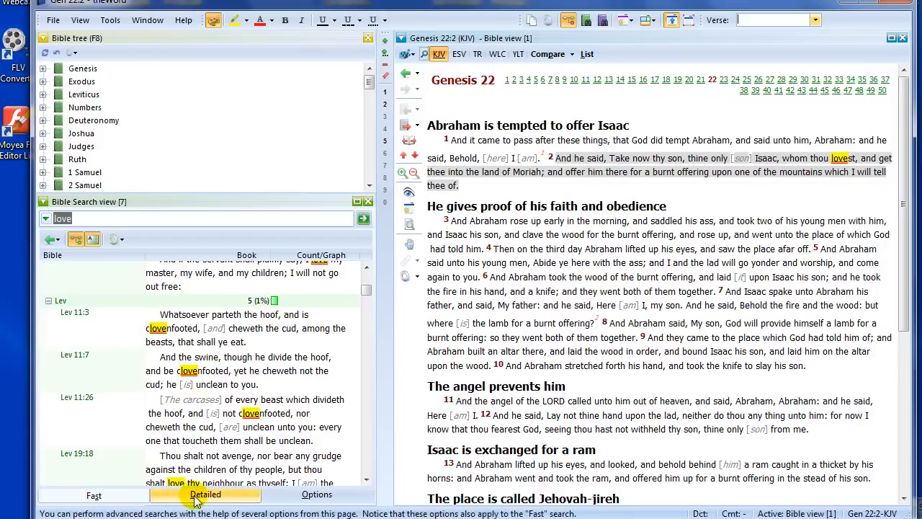
Enable Whole words only on the Detailed tab and rerun the love search, yielding 281 matches.
left_click(205, 494)
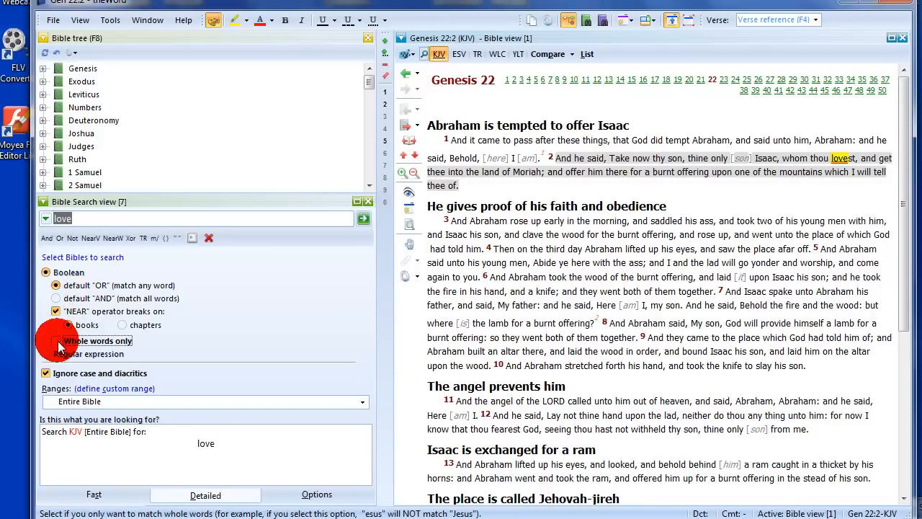
left_click(46, 341)
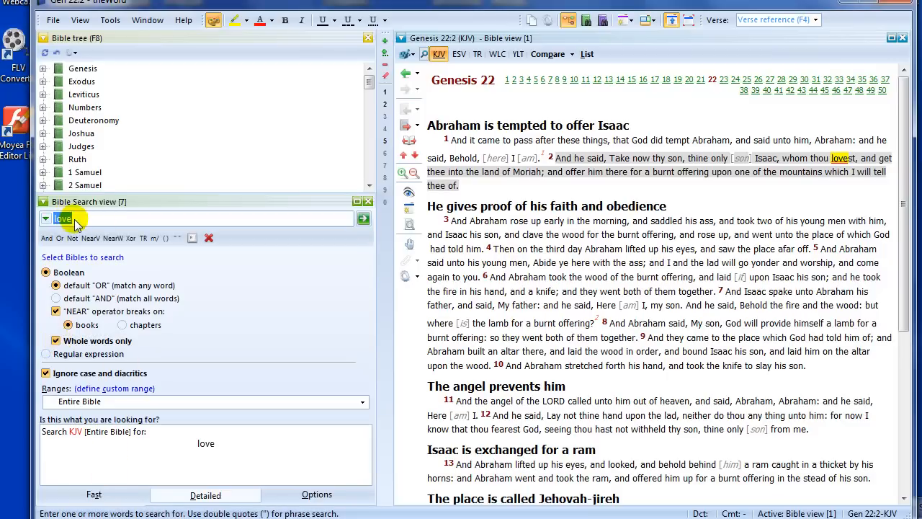
left_click(363, 218)
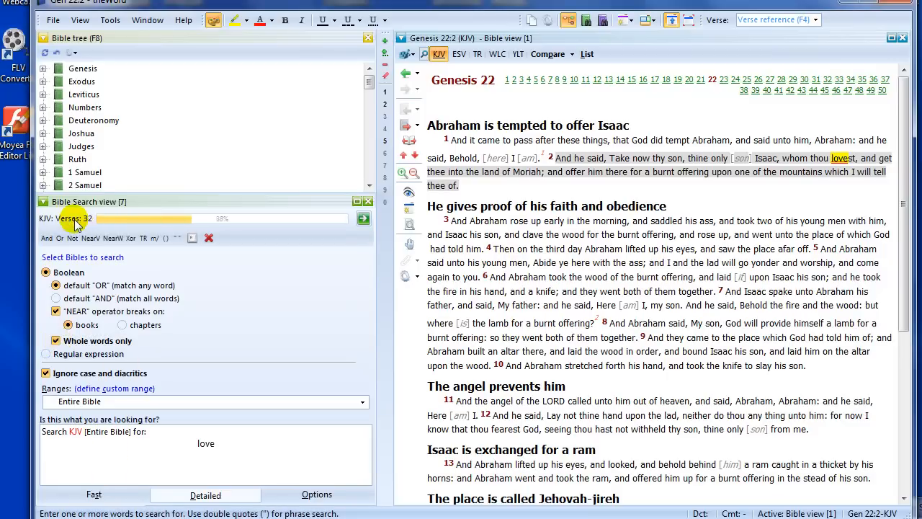
left_click(364, 218)
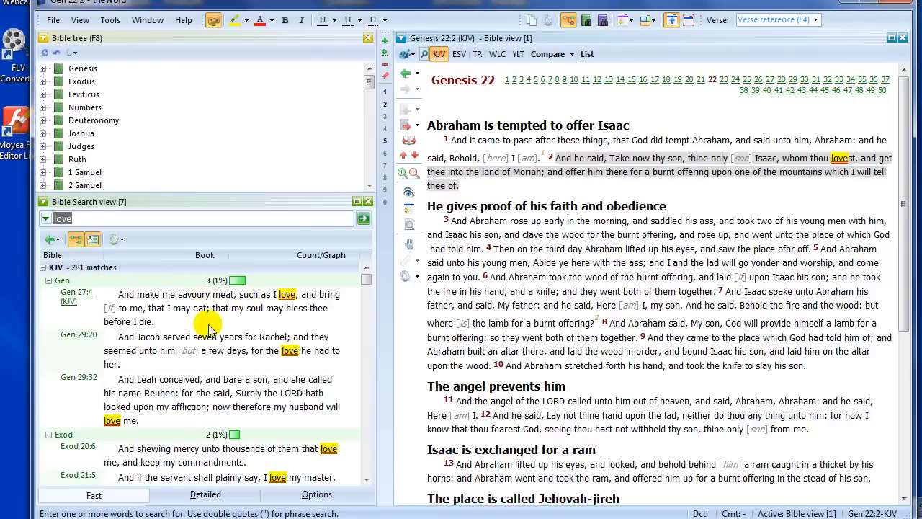
scroll("down", 3)
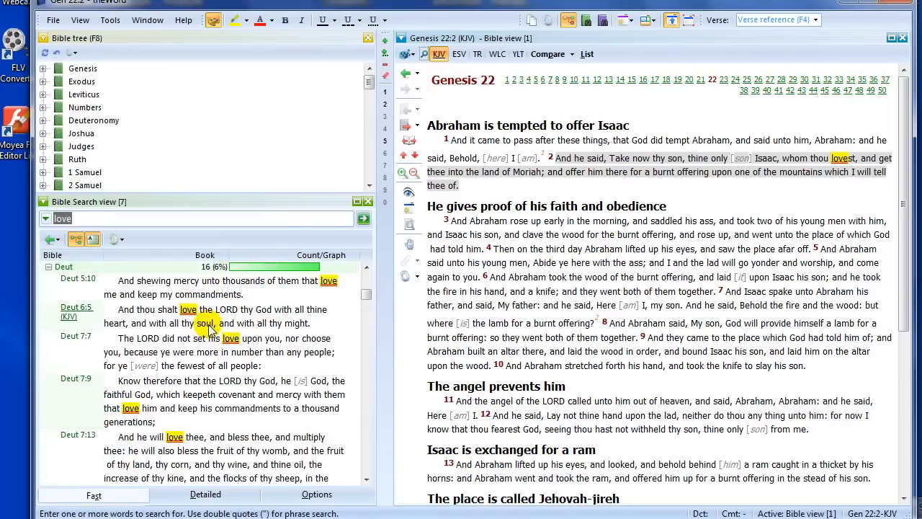
scroll("down", 3)
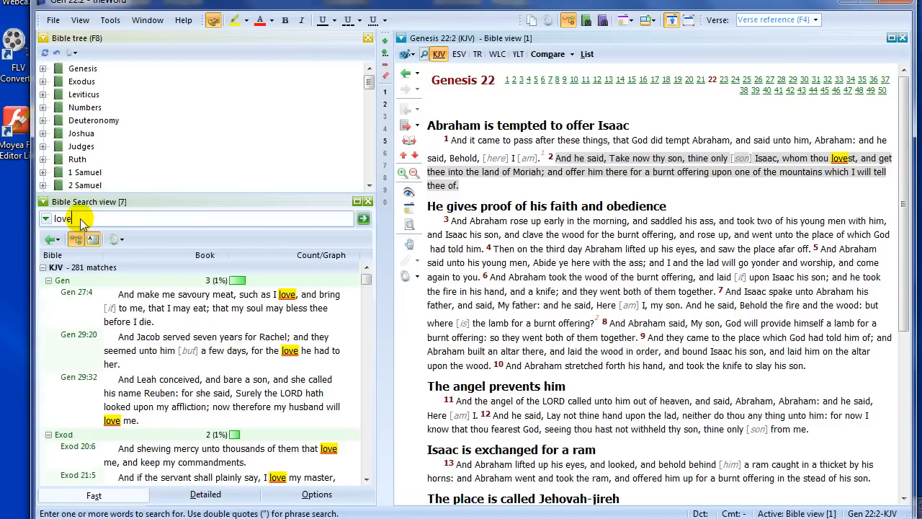
Search for 'love spirit', then open Genesis 1:2 and Genesis 27:4 from the 730 matches.
type("s")
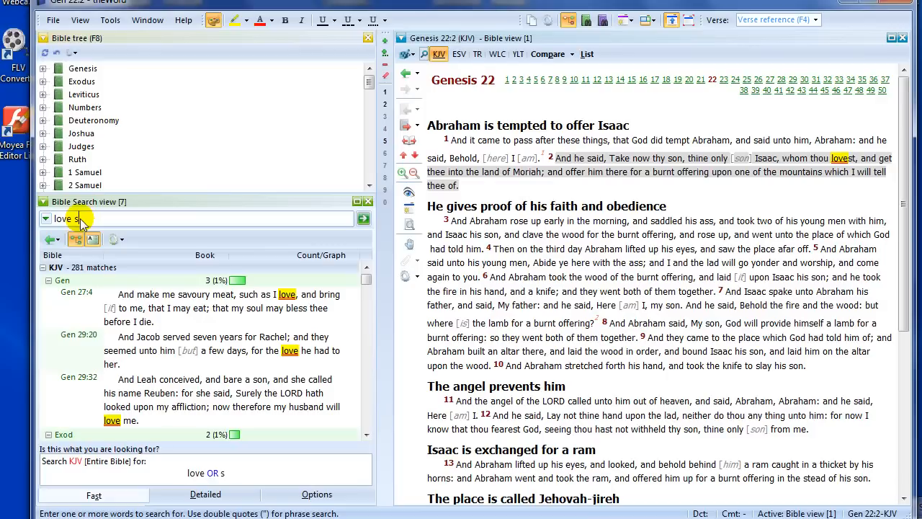
type("pir")
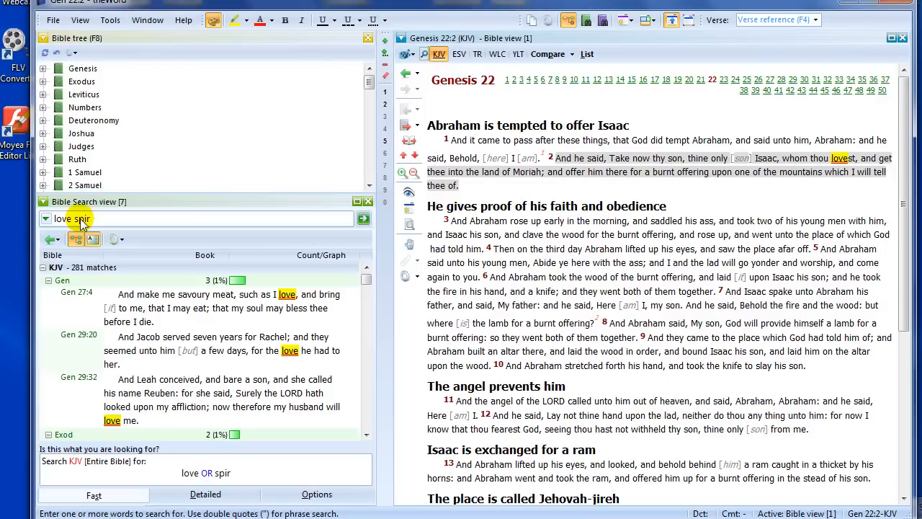
left_click(364, 218)
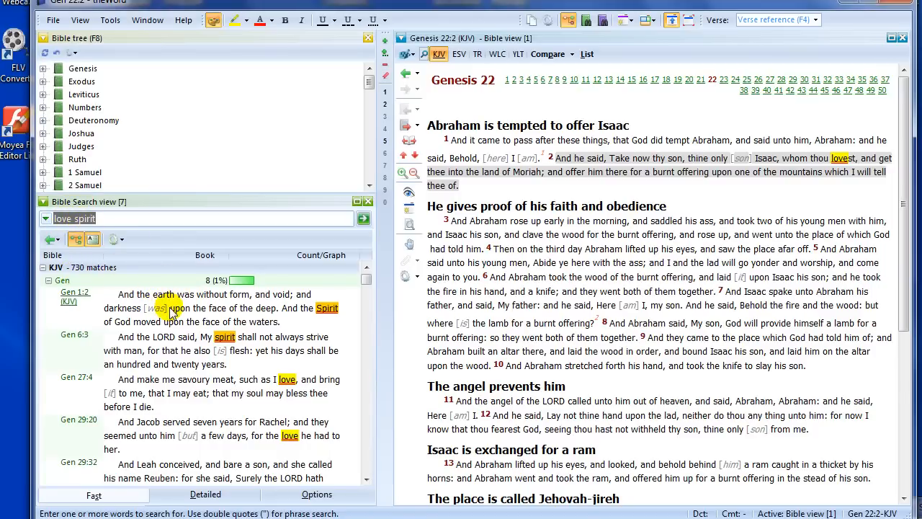
left_click(74, 292)
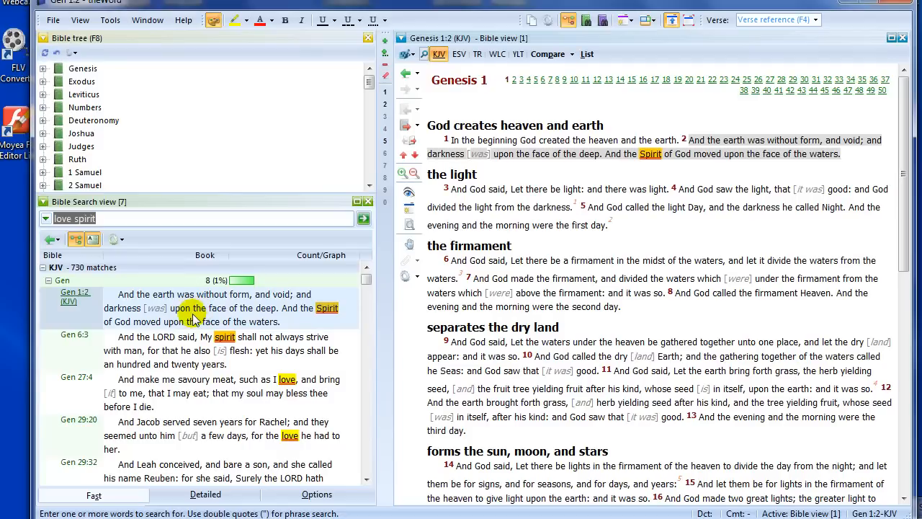
left_click(191, 392)
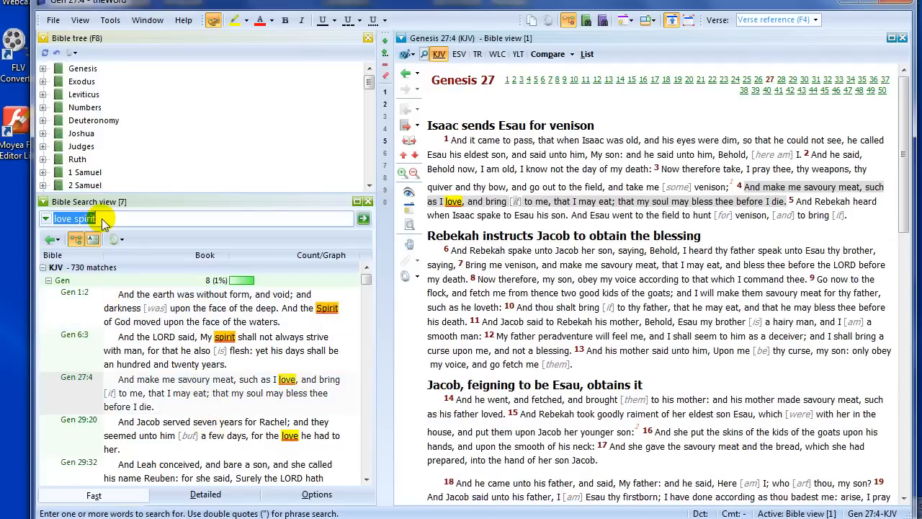
Set the Detailed tab default to match all words and rerun 'love spirit' for 7 matches.
left_click(205, 495)
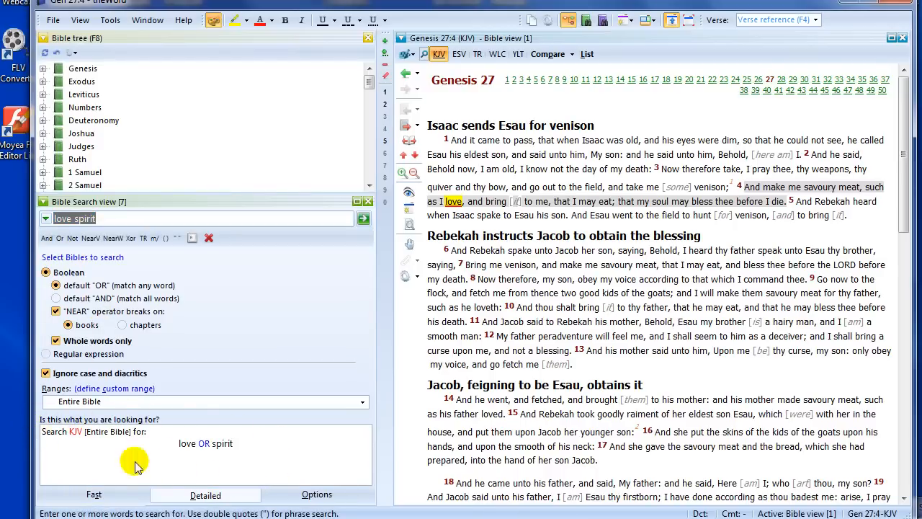
mouse_move(235, 443)
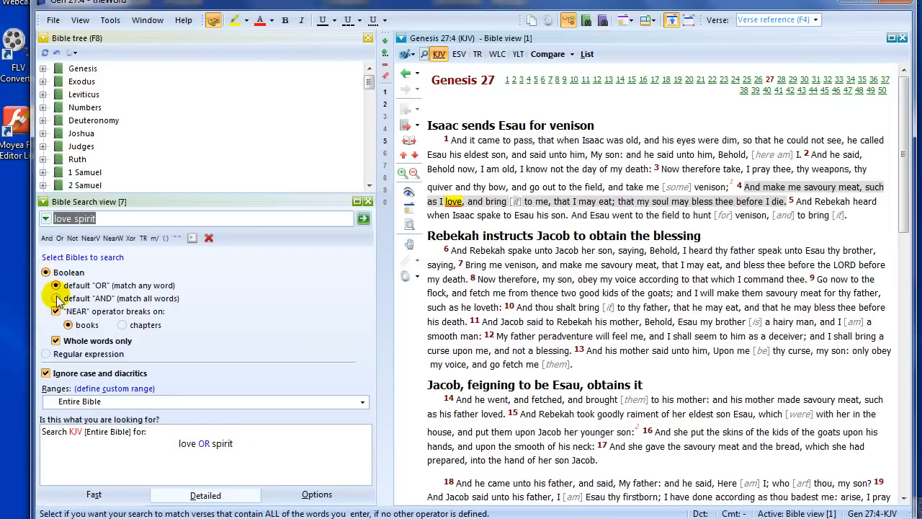
left_click(56, 298)
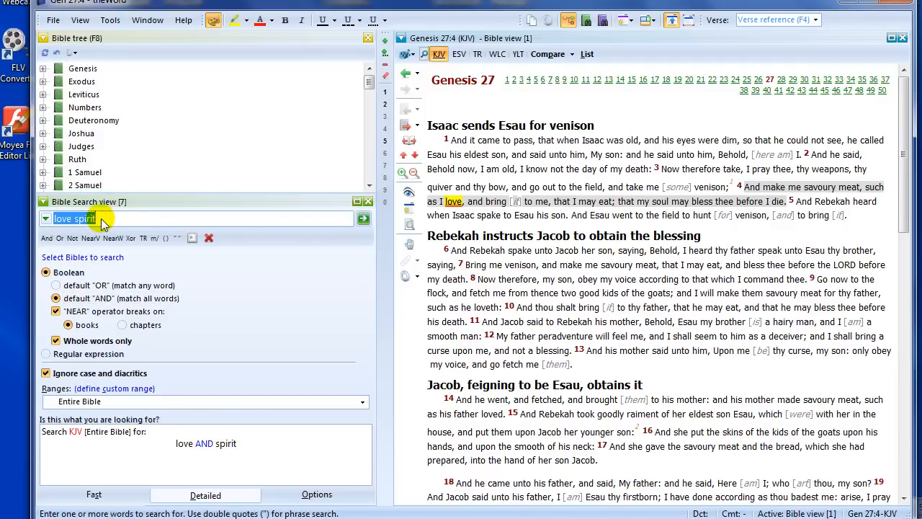
left_click(363, 218)
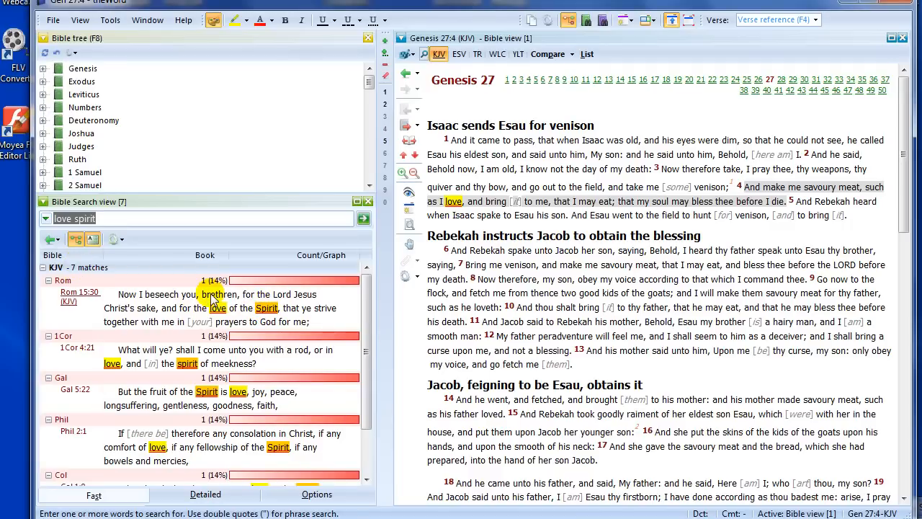
left_click(205, 494)
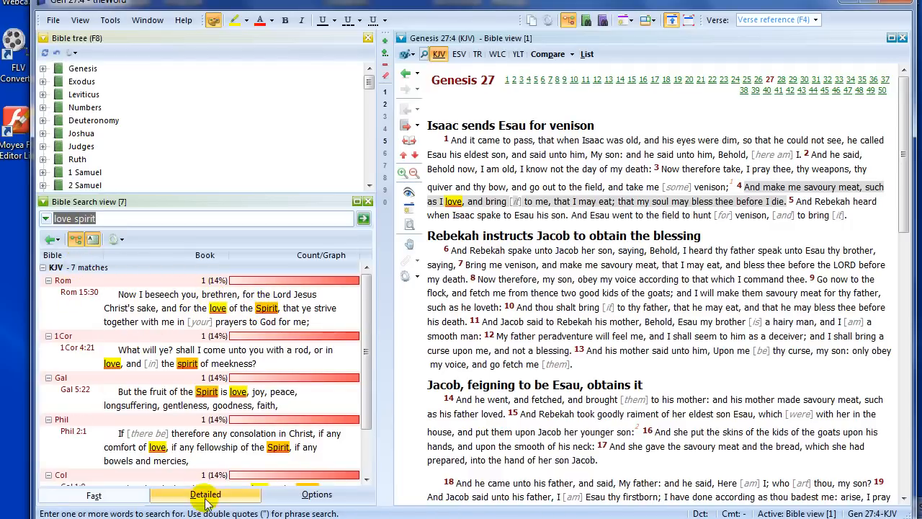
Show the Detailed search settings again and clear the 'love spirit' query for a new phrase.
left_click(206, 495)
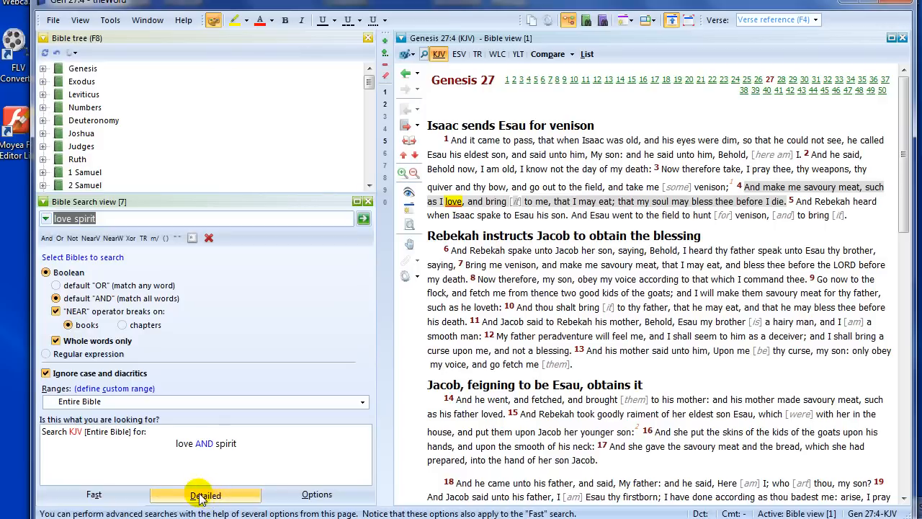
left_click(94, 494)
type("\"")
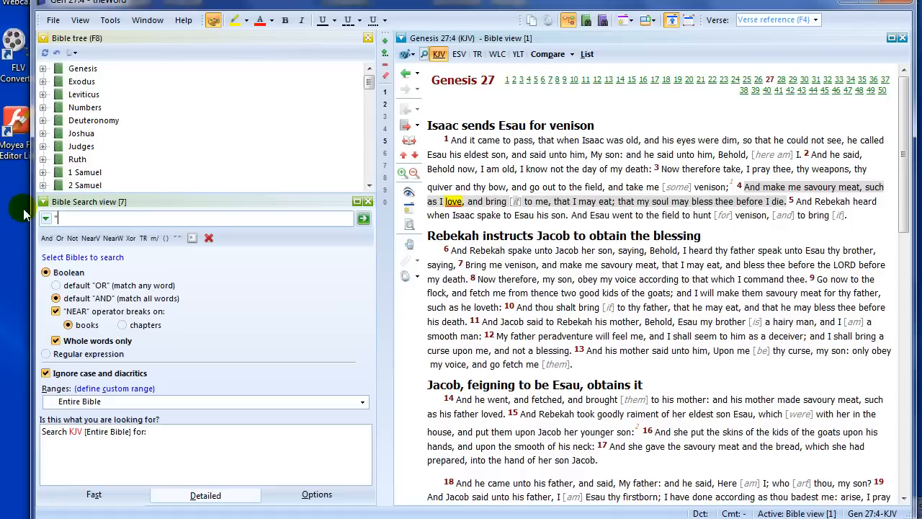
Phrase-search "love me keep my commandments", which returns 0 KJV matches.
type("love me keep my co")
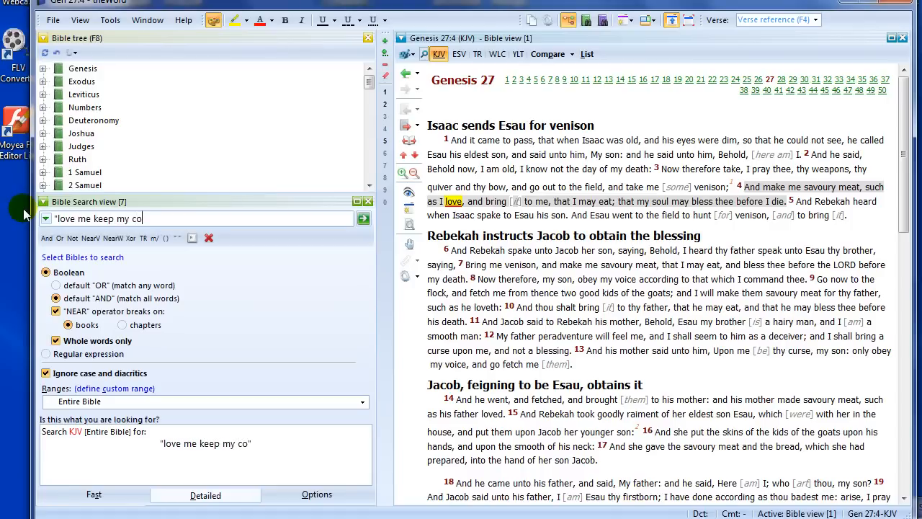
type("mmandment\"")
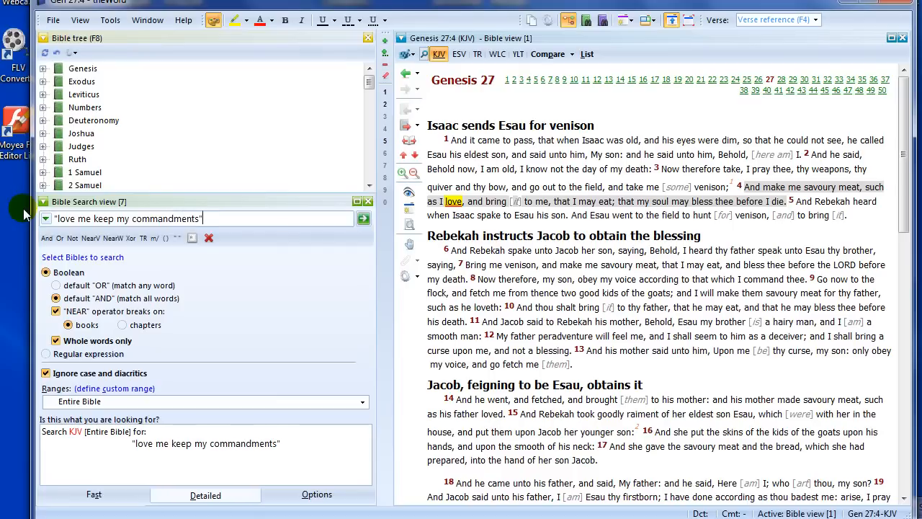
left_click(363, 218)
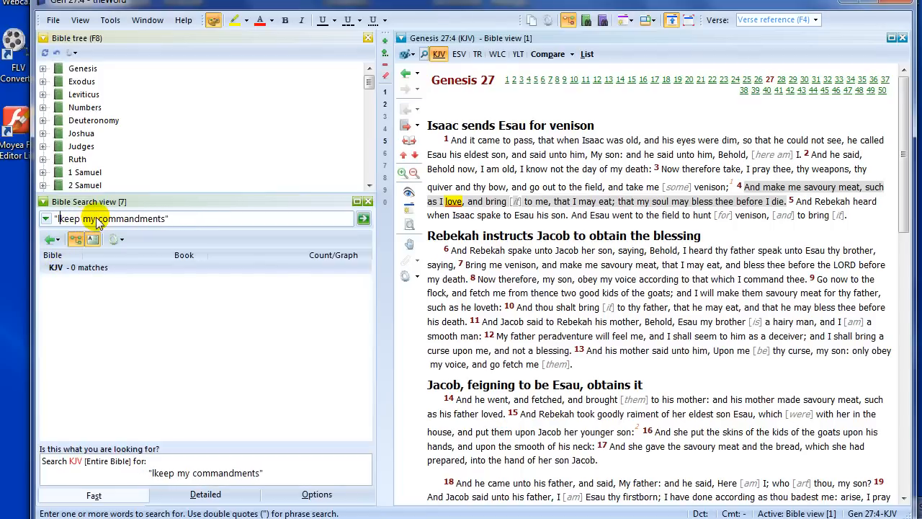
mouse_move(193, 219)
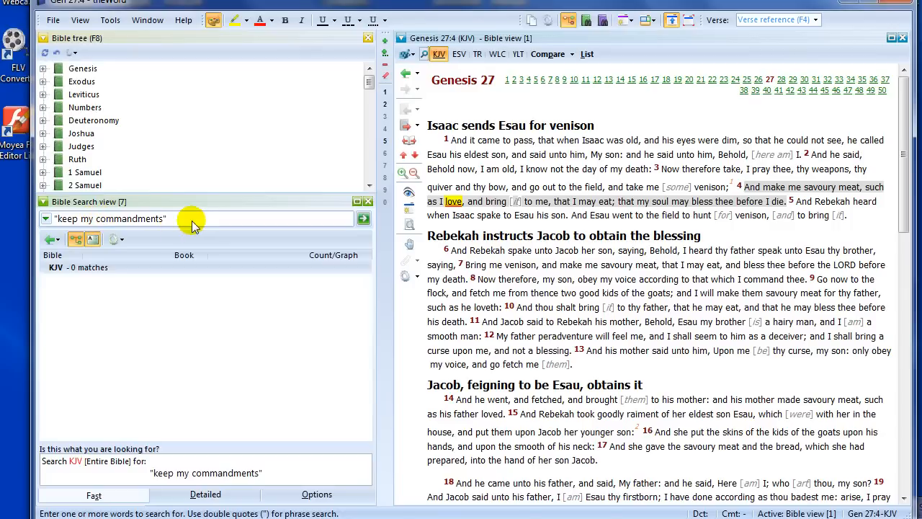
Rerun the search as "keep my commandments", scroll to John, and open John 14:15.
left_click(364, 218)
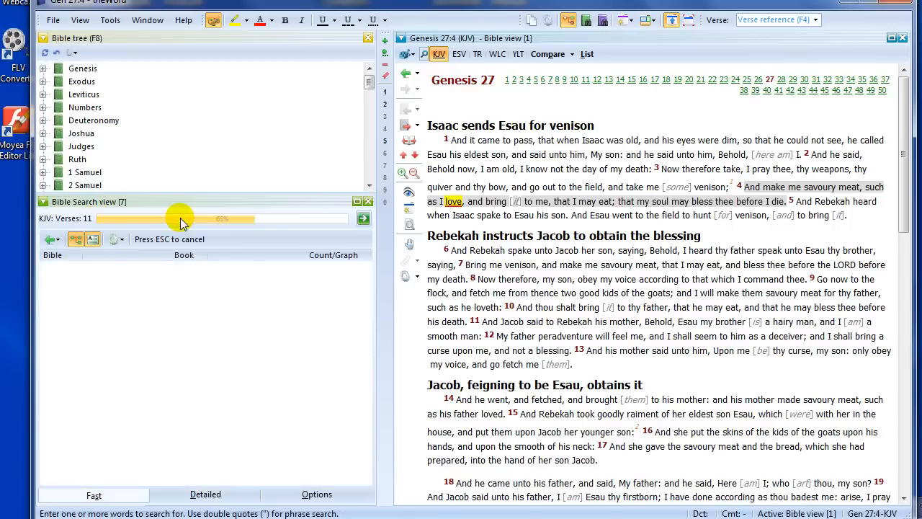
type("keep my commandments\"")
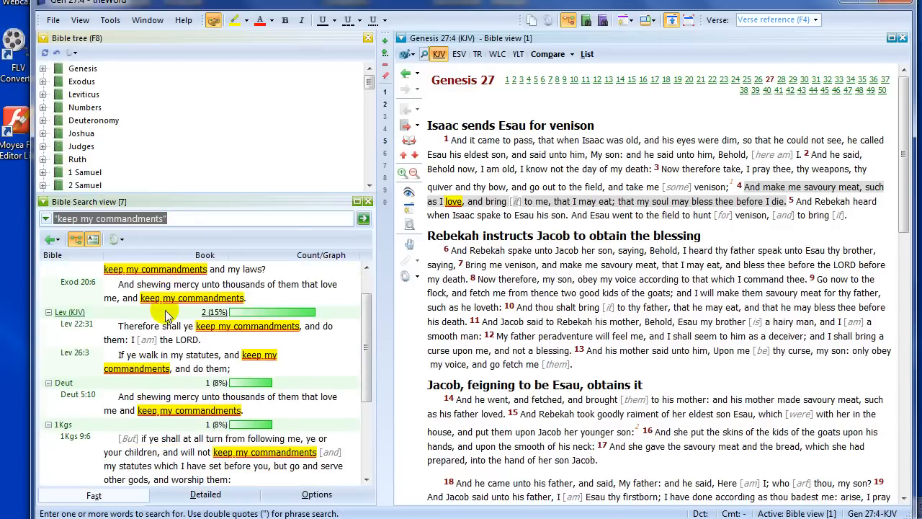
scroll("down", 3)
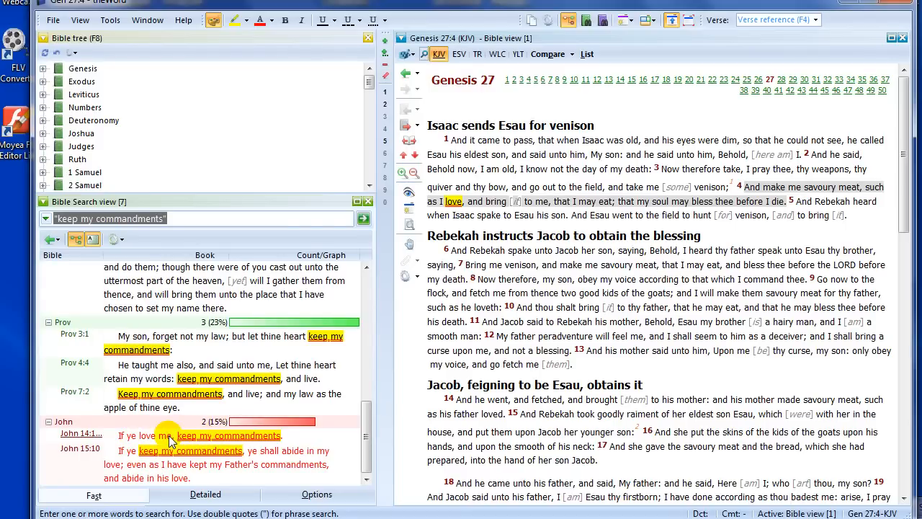
left_click(81, 432)
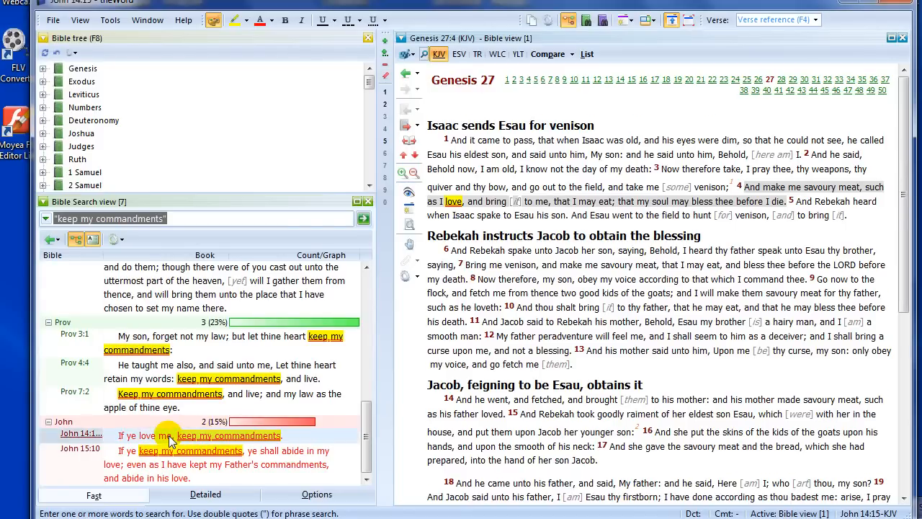
left_click(81, 435)
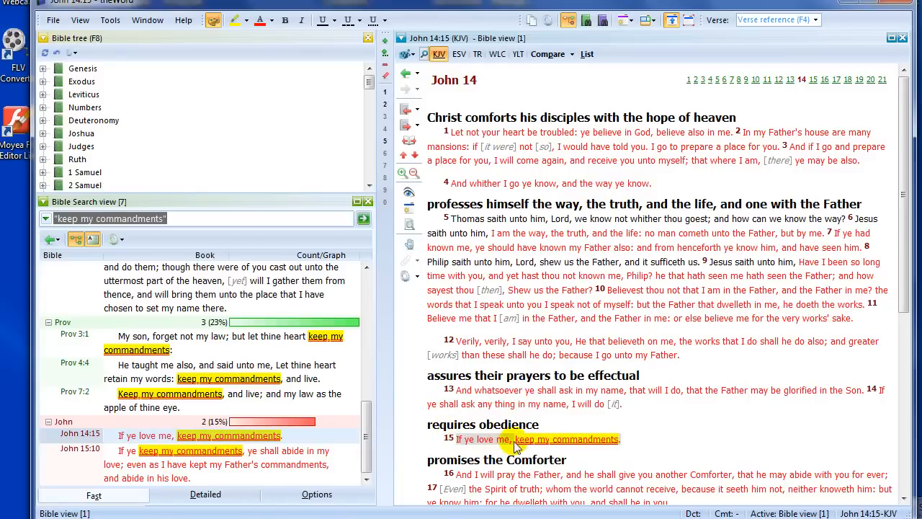
mouse_move(504, 439)
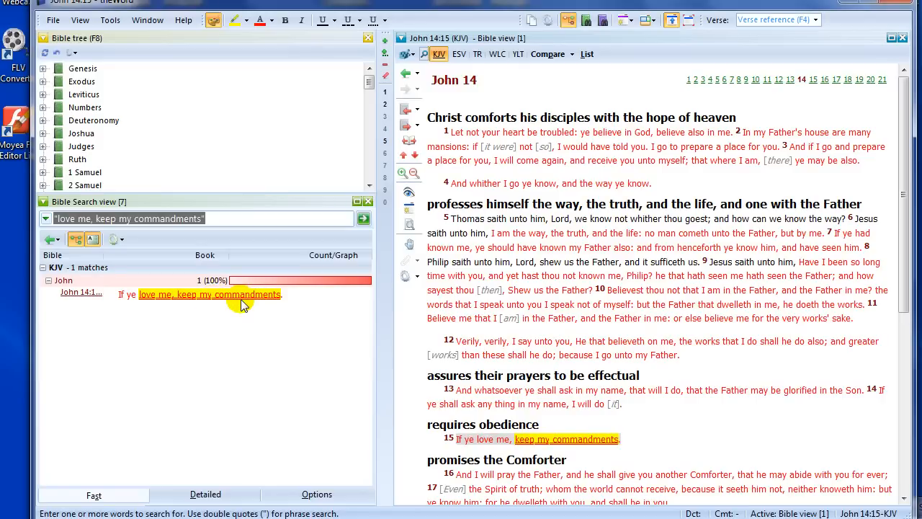
mouse_move(186, 297)
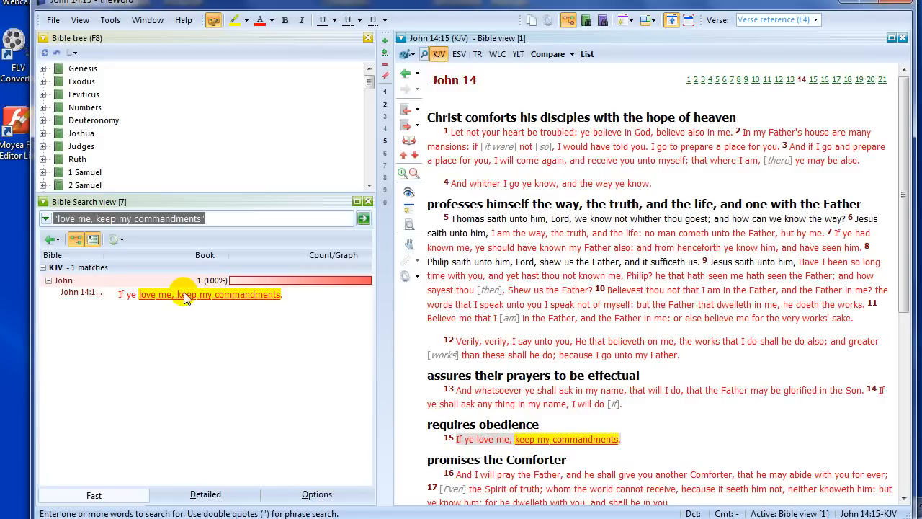